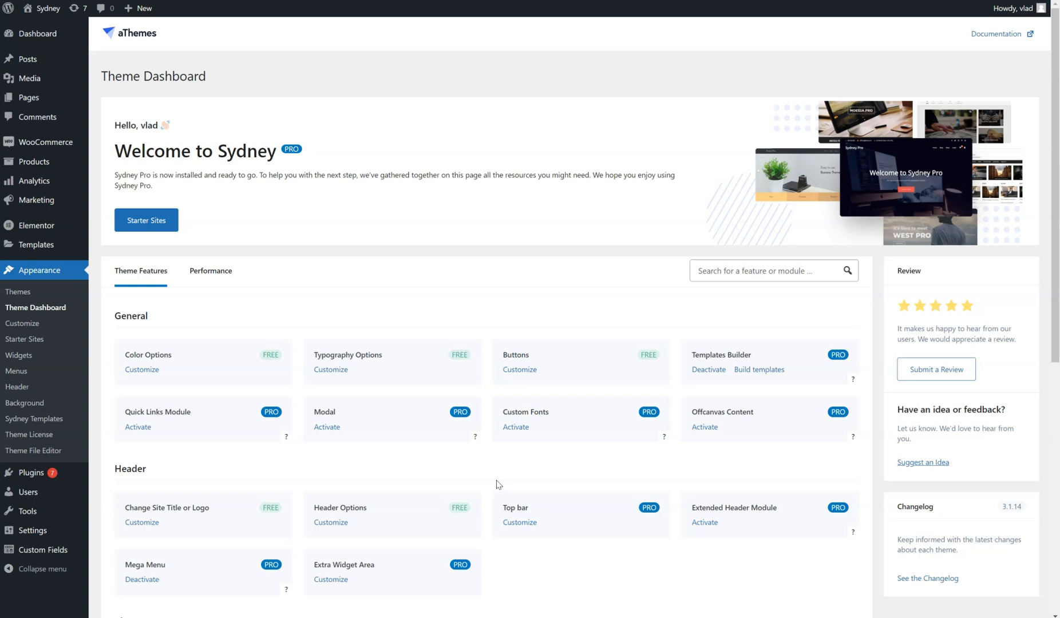
pyautogui.moveTo(619, 431)
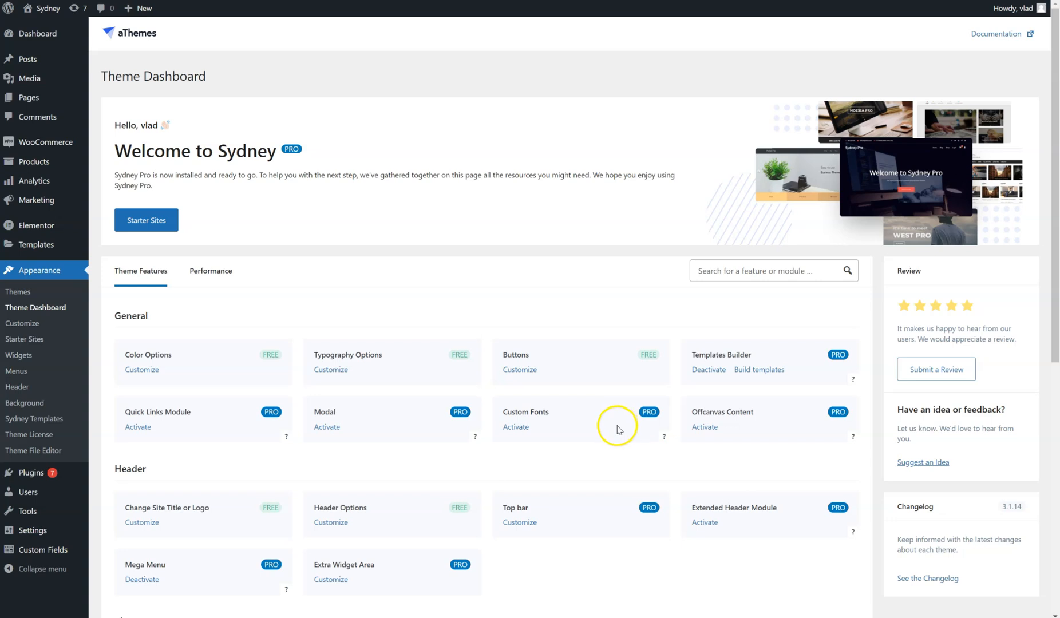
pyautogui.moveTo(462, 353)
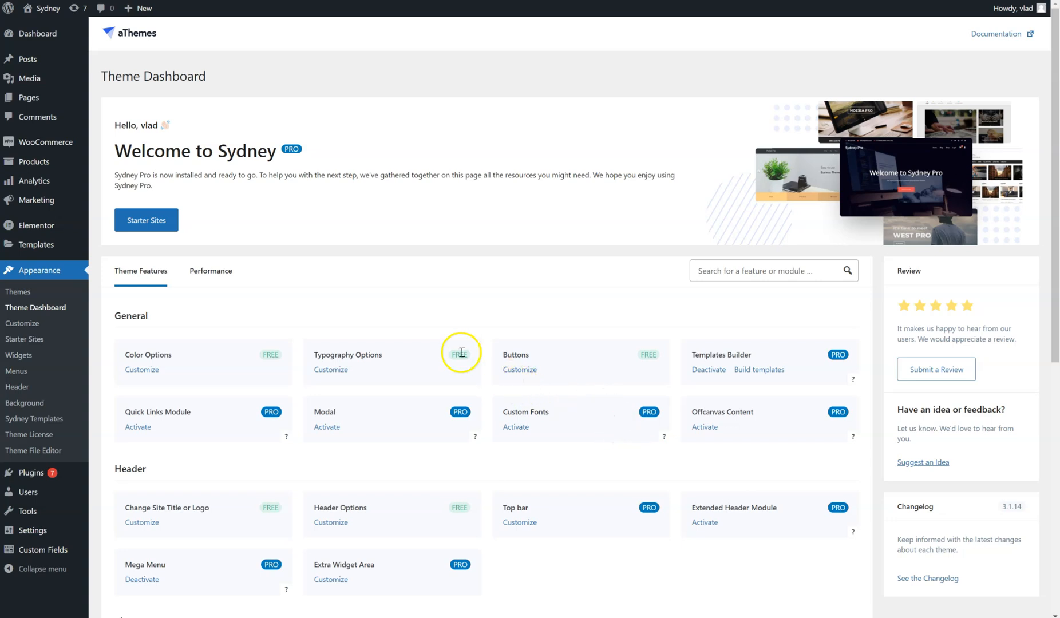
pyautogui.moveTo(237, 317)
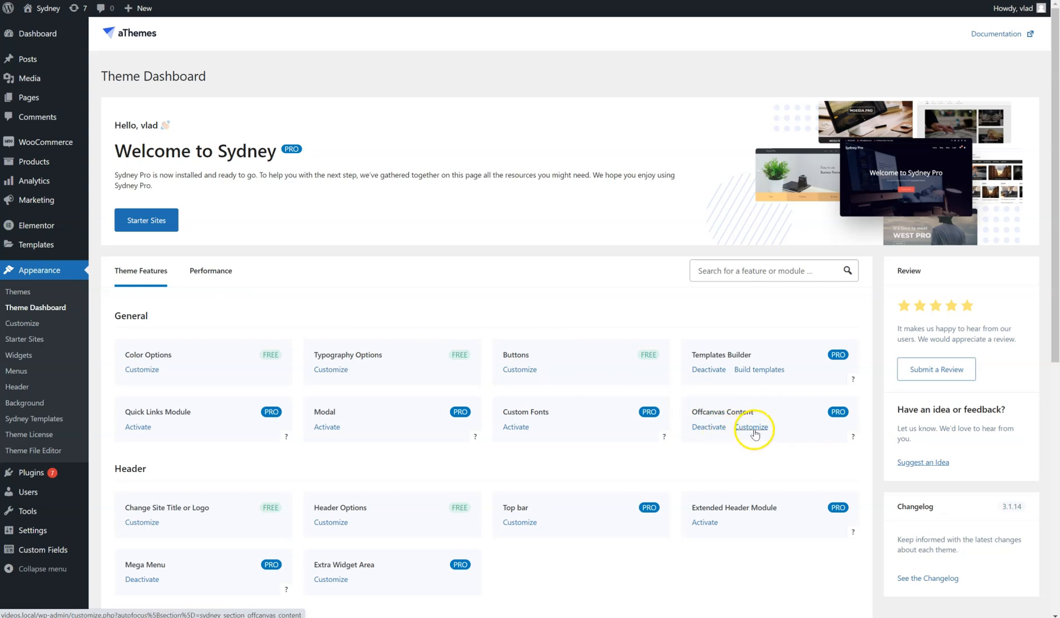
# - Open the customizer settings for the Sydney Offcanvas Content module
pyautogui.click(751, 427)
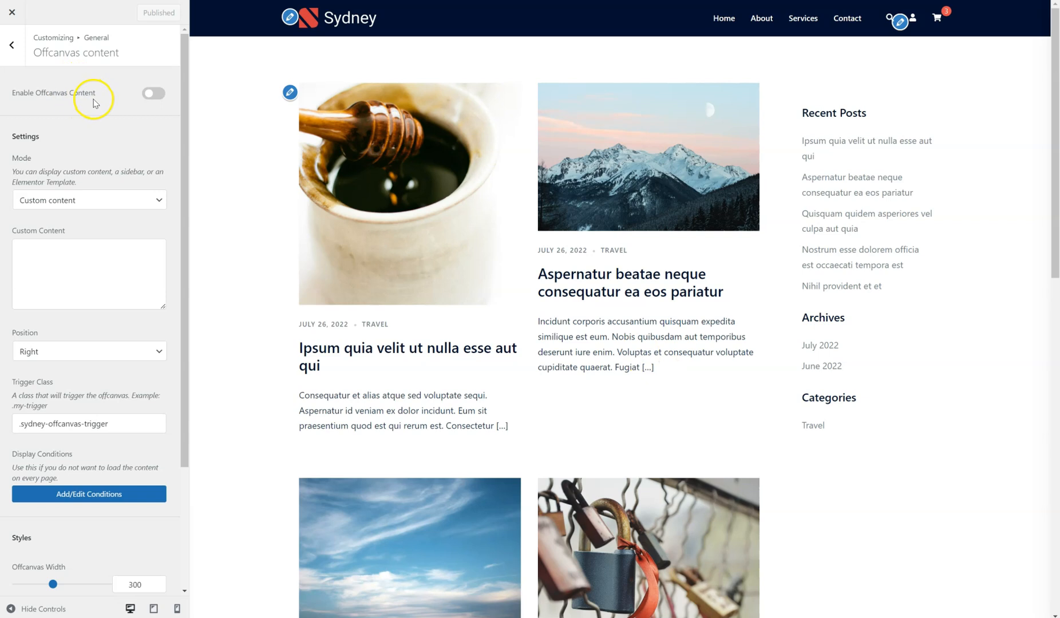
pyautogui.moveTo(60, 96)
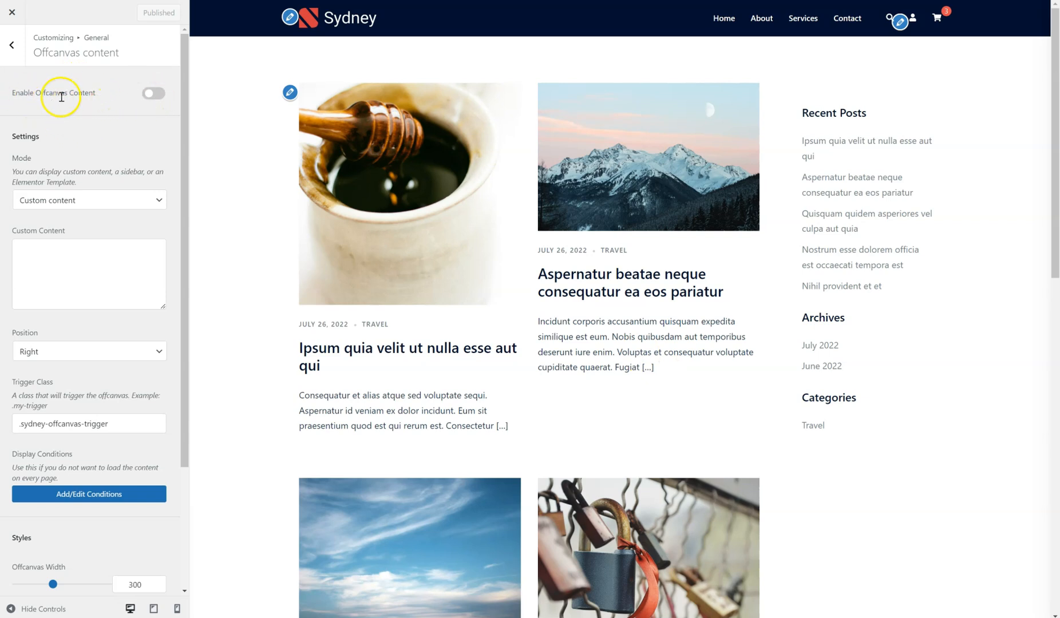
pyautogui.scroll(-3)
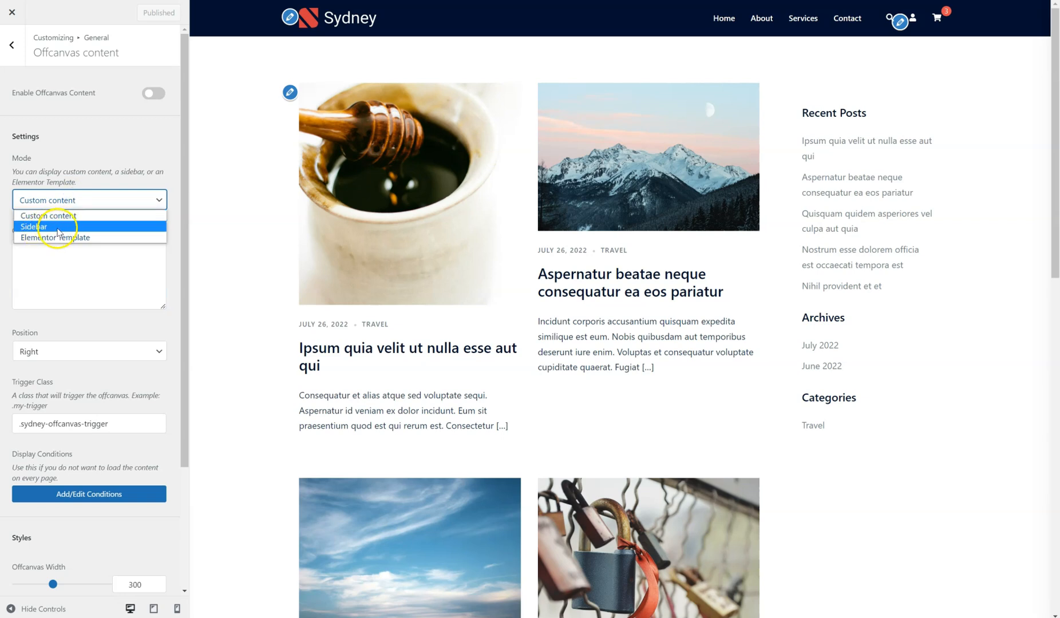
pyautogui.moveTo(72, 210)
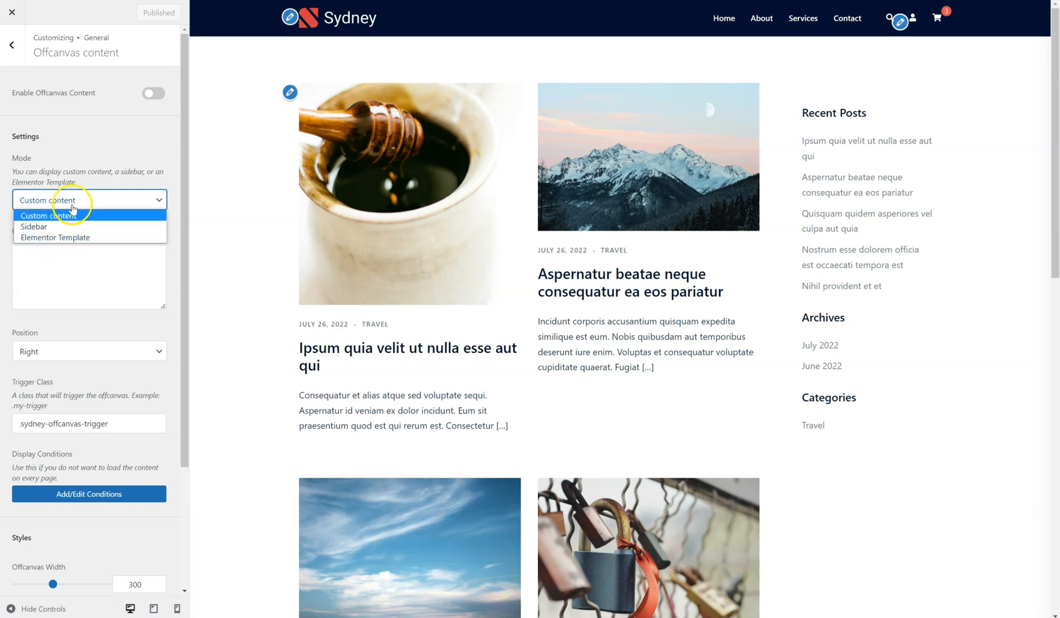
pyautogui.click(46, 215)
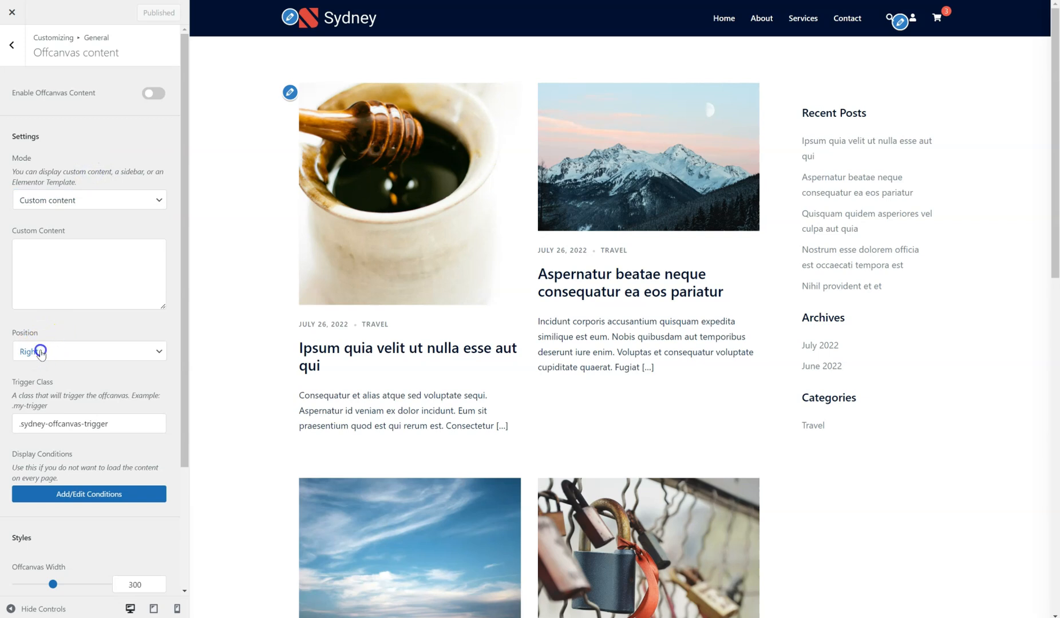
pyautogui.click(88, 351)
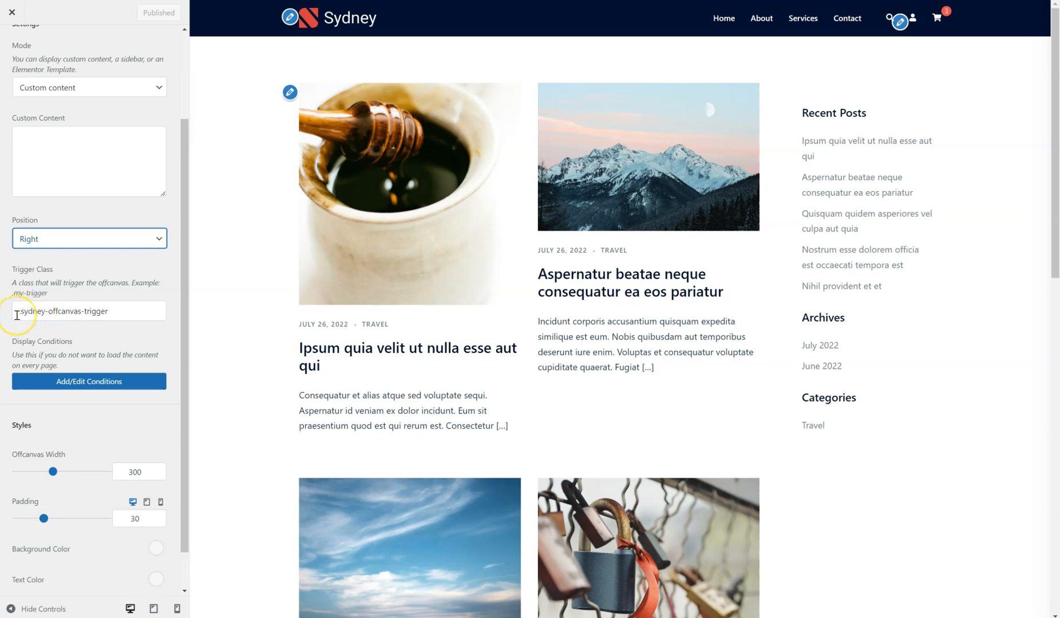
pyautogui.tripleClick(89, 311)
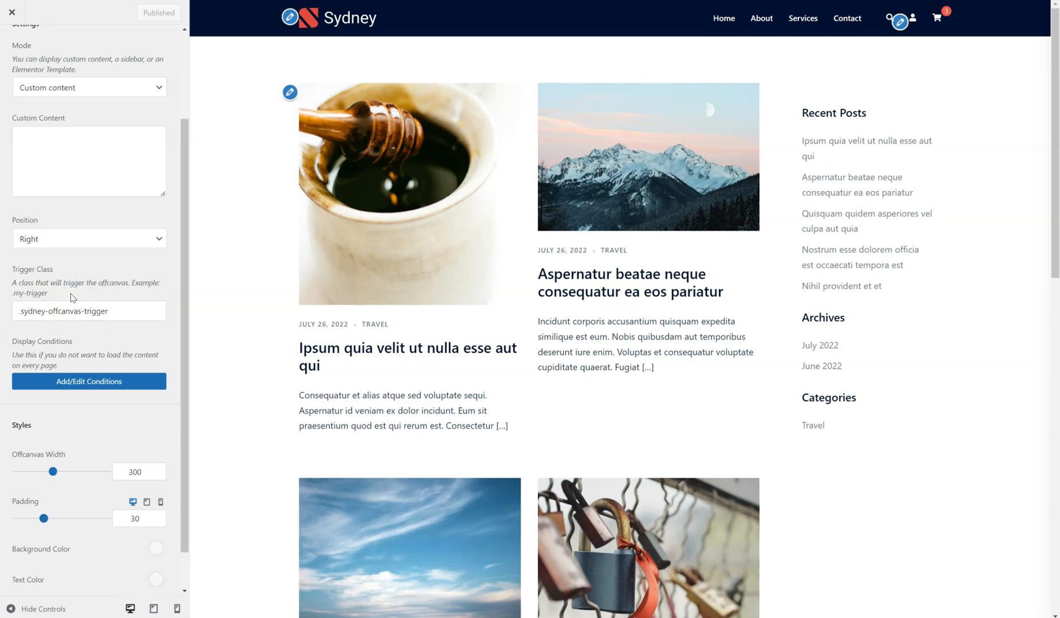
pyautogui.scroll(-3)
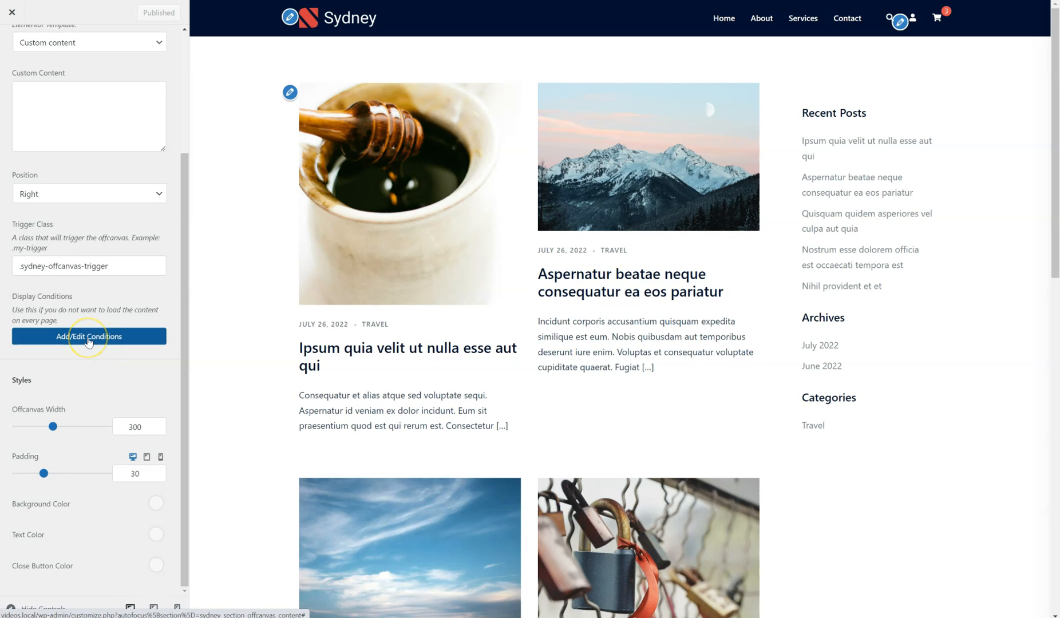
pyautogui.moveTo(70, 338)
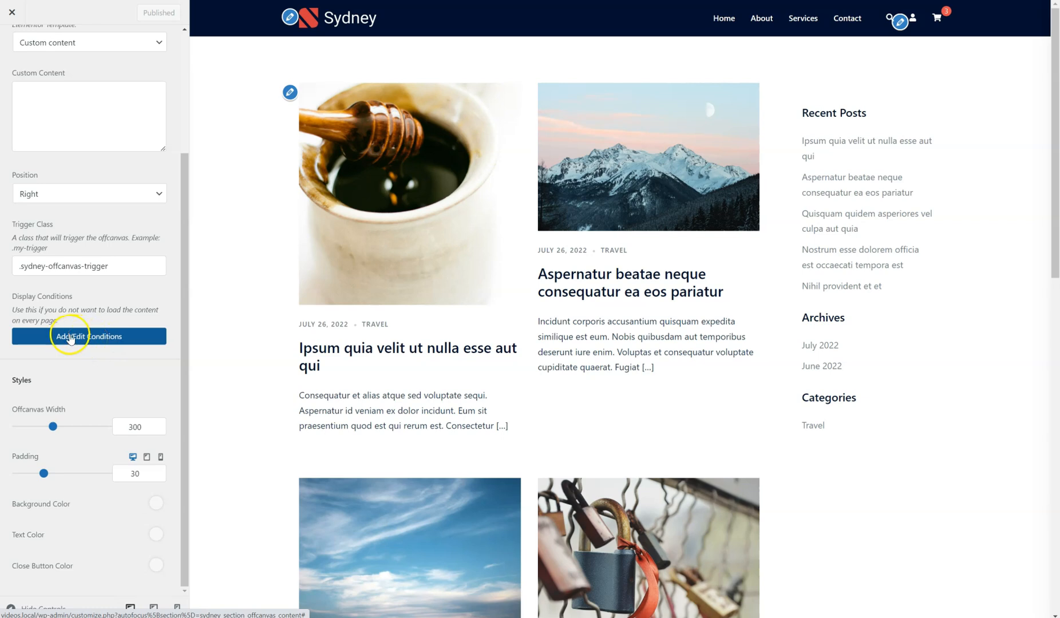
pyautogui.click(89, 336)
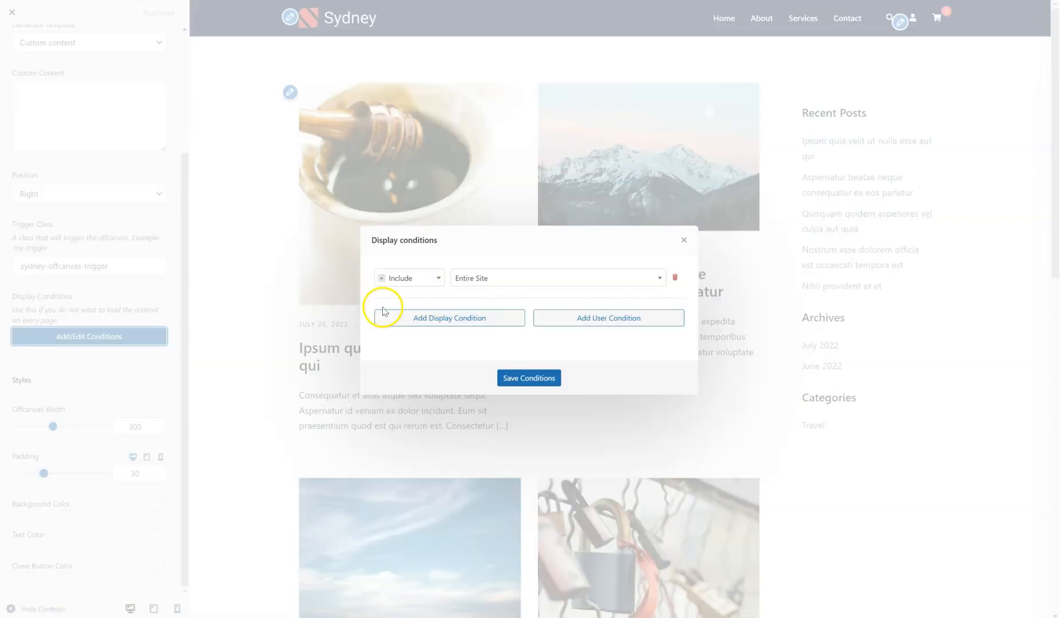
pyautogui.click(555, 278)
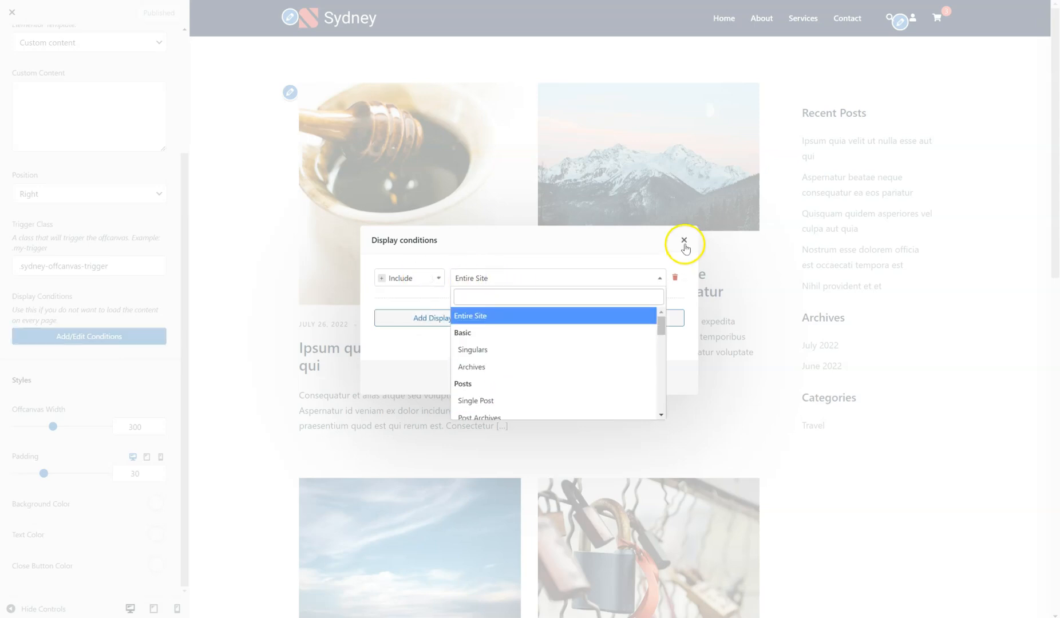
pyautogui.click(684, 240)
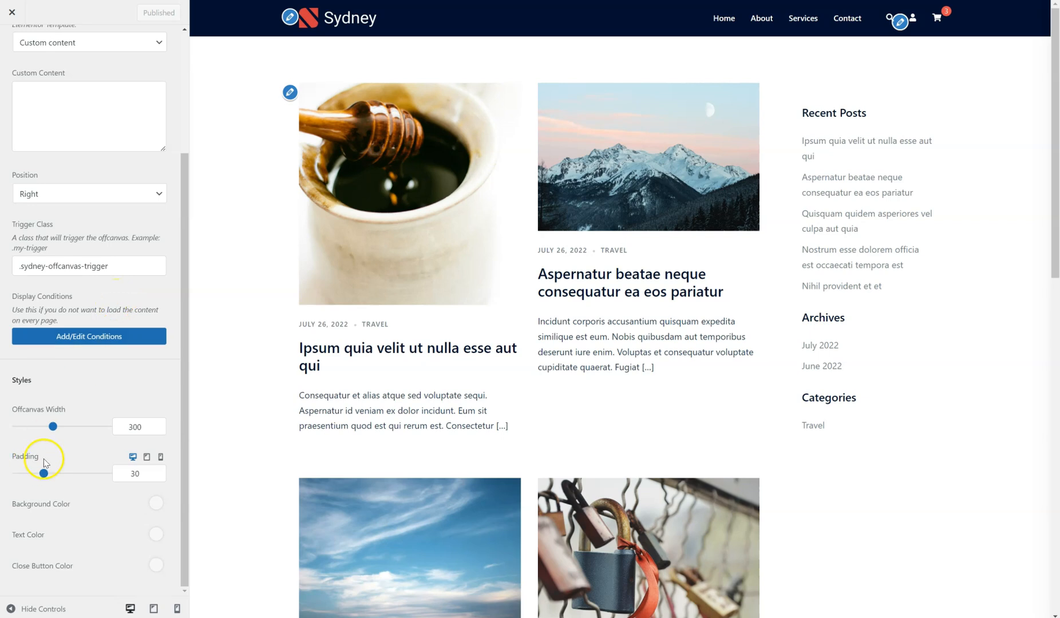
pyautogui.moveTo(44, 444)
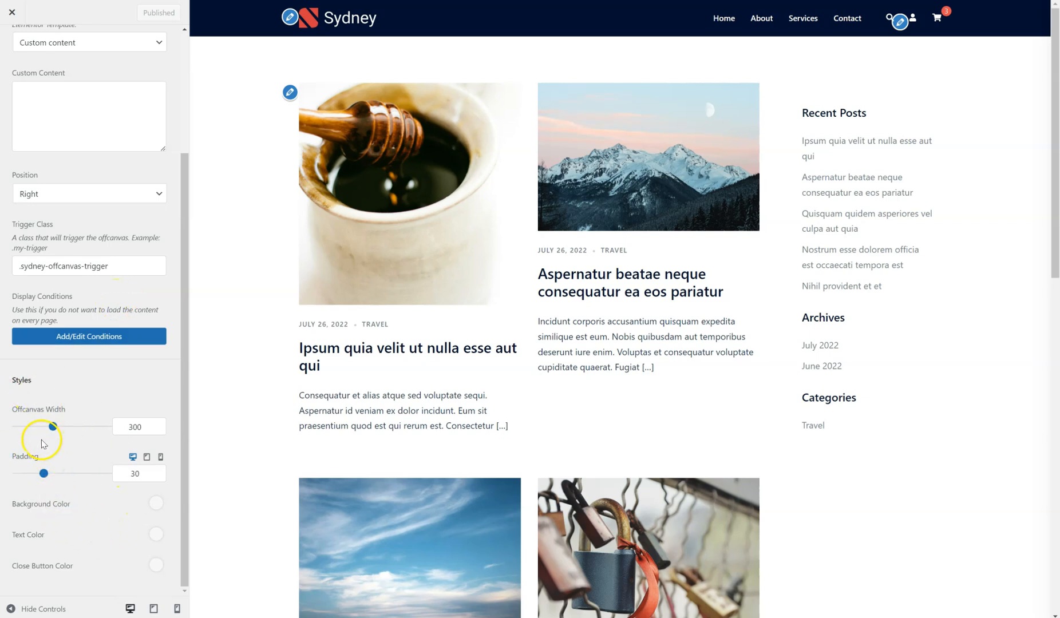
pyautogui.moveTo(142, 413)
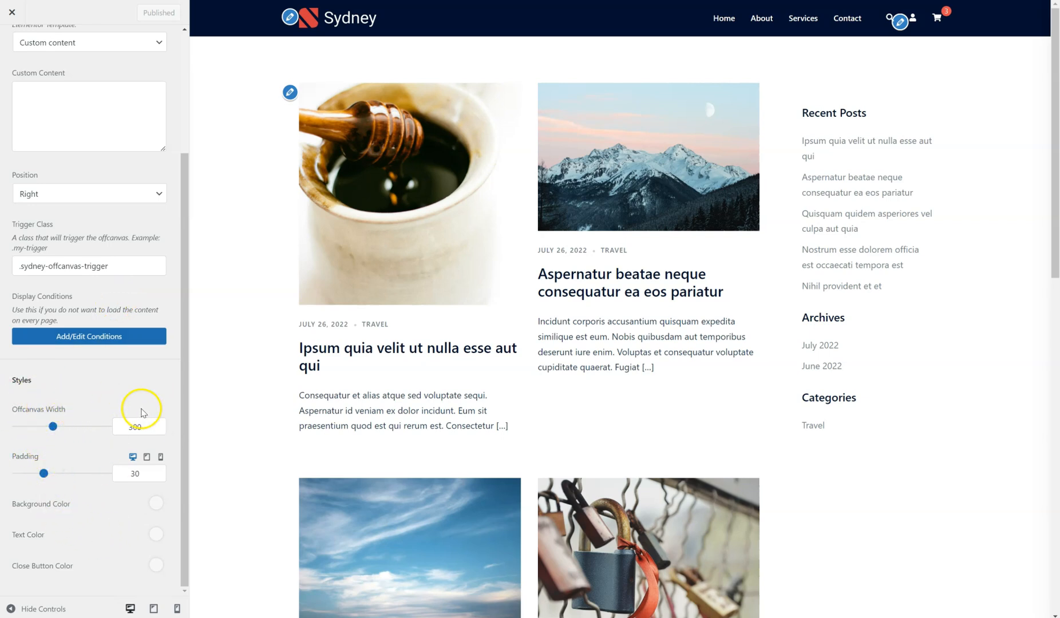
pyautogui.moveTo(100, 544)
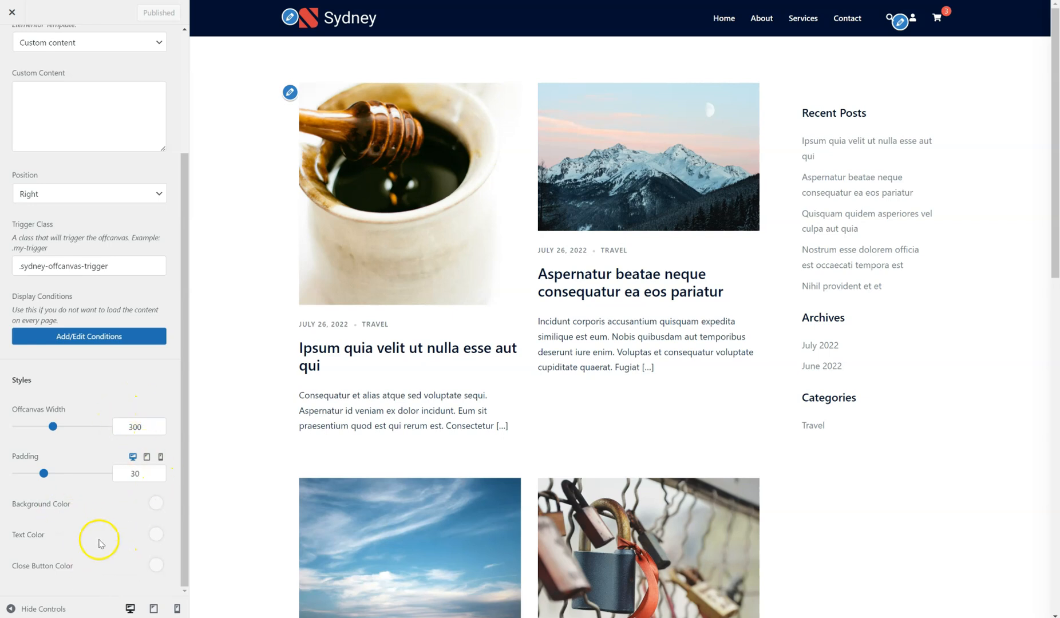
pyautogui.scroll(3)
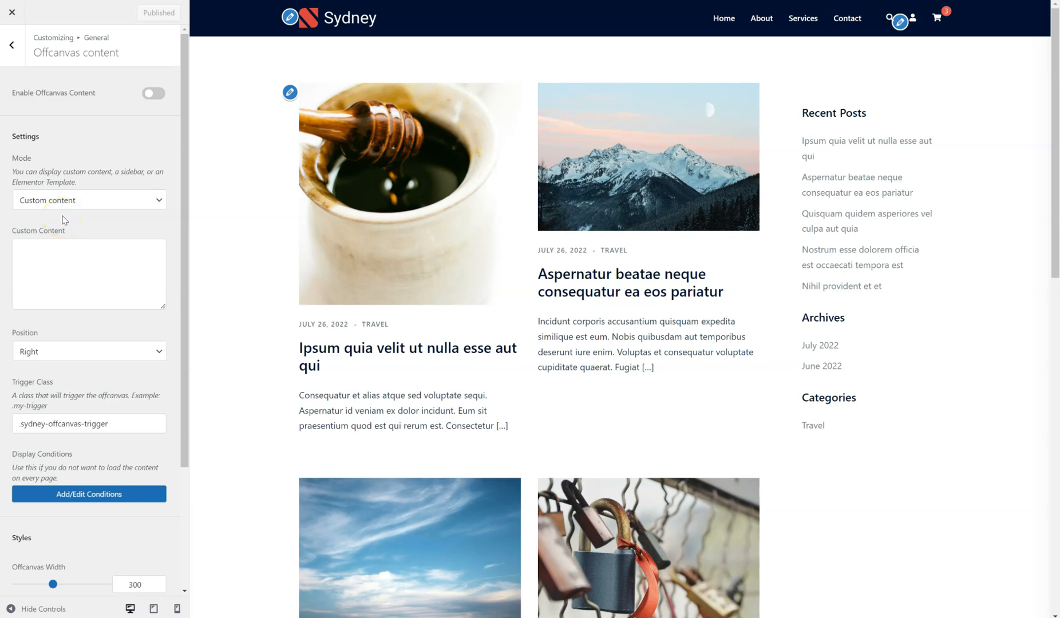
# - Enter 'My custom content', copy the trigger class, enable Offcanvas Content and publish
pyautogui.click(88, 274)
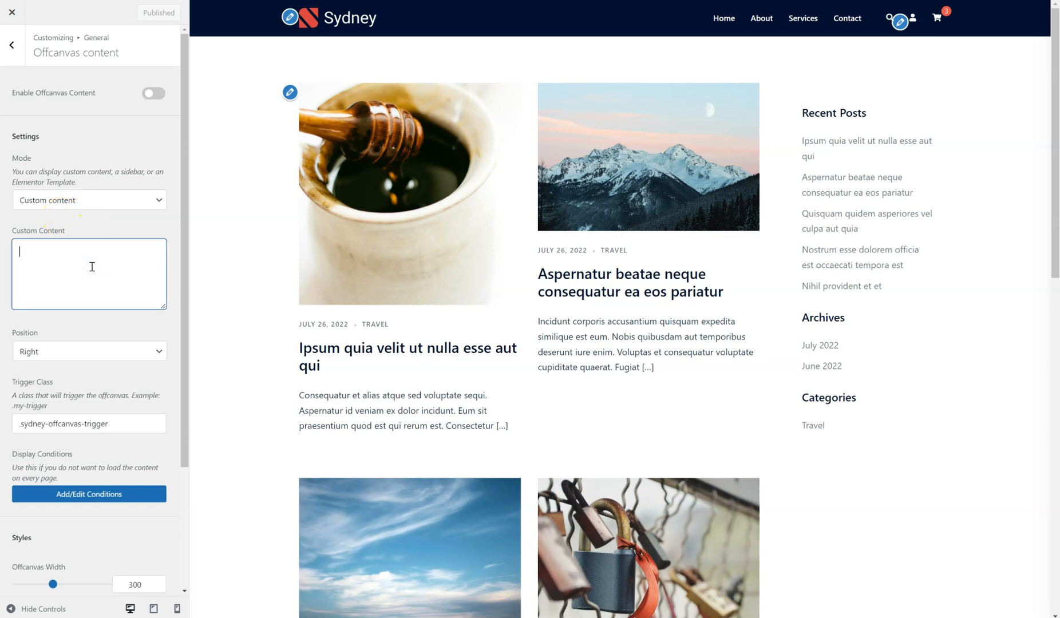
pyautogui.write('My custom content')
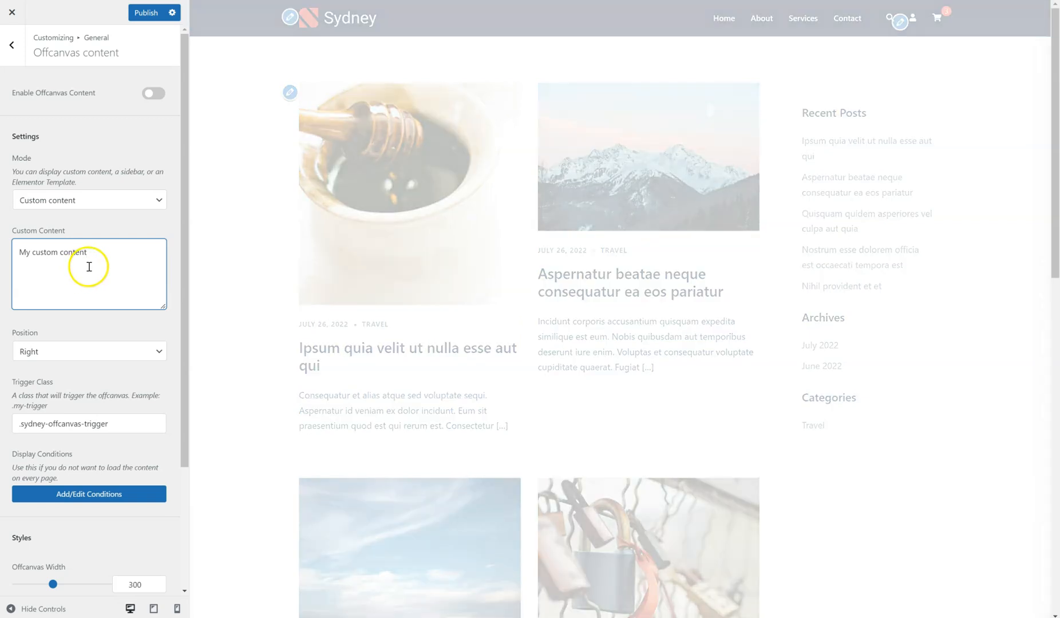
pyautogui.tripleClick(89, 424)
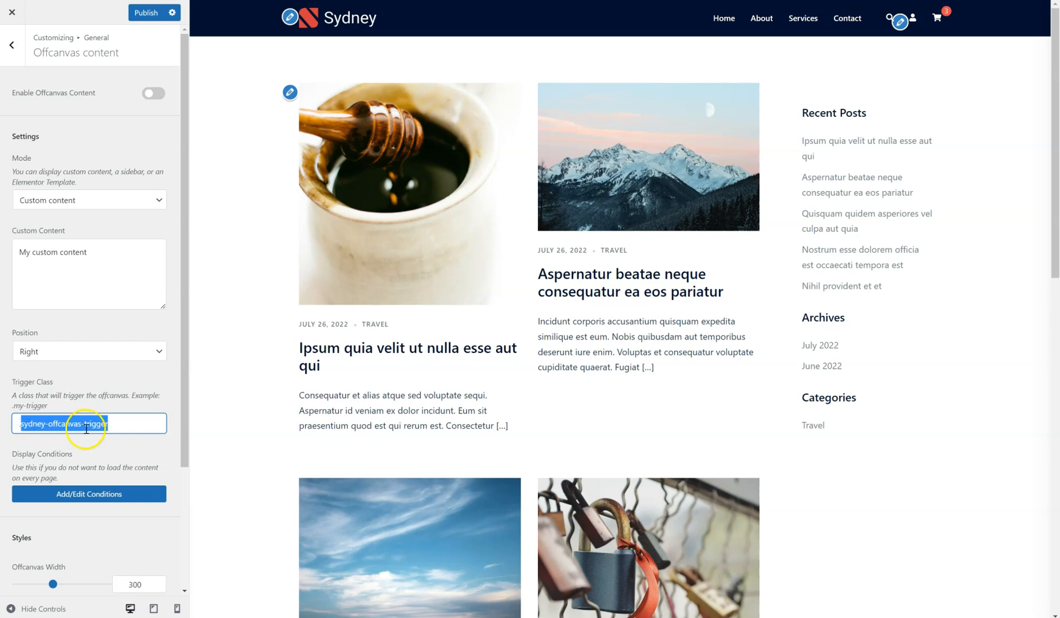
pyautogui.click(154, 93)
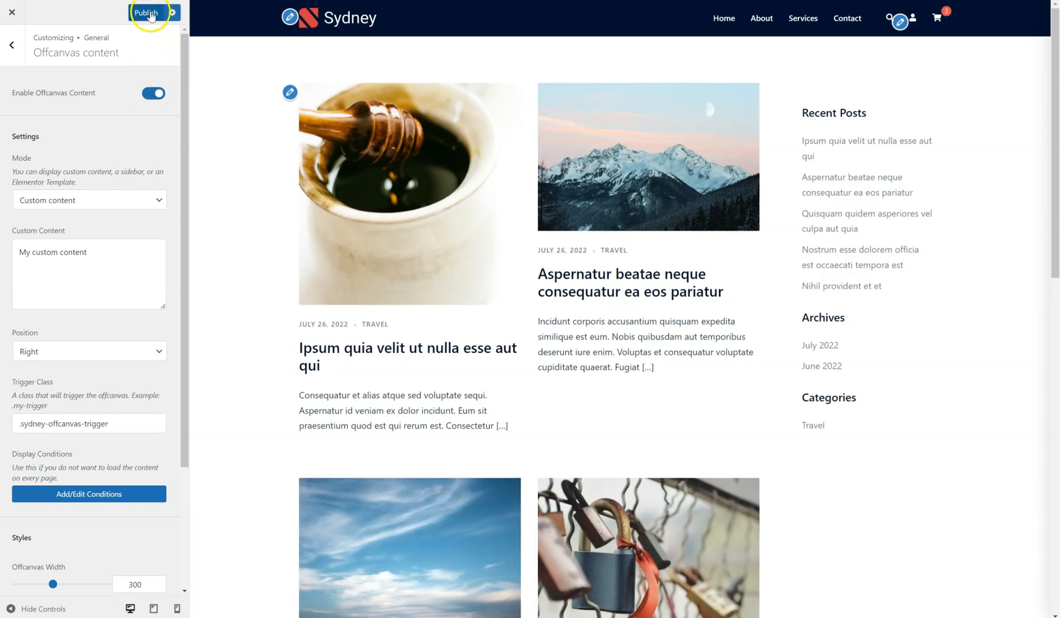
pyautogui.click(145, 12)
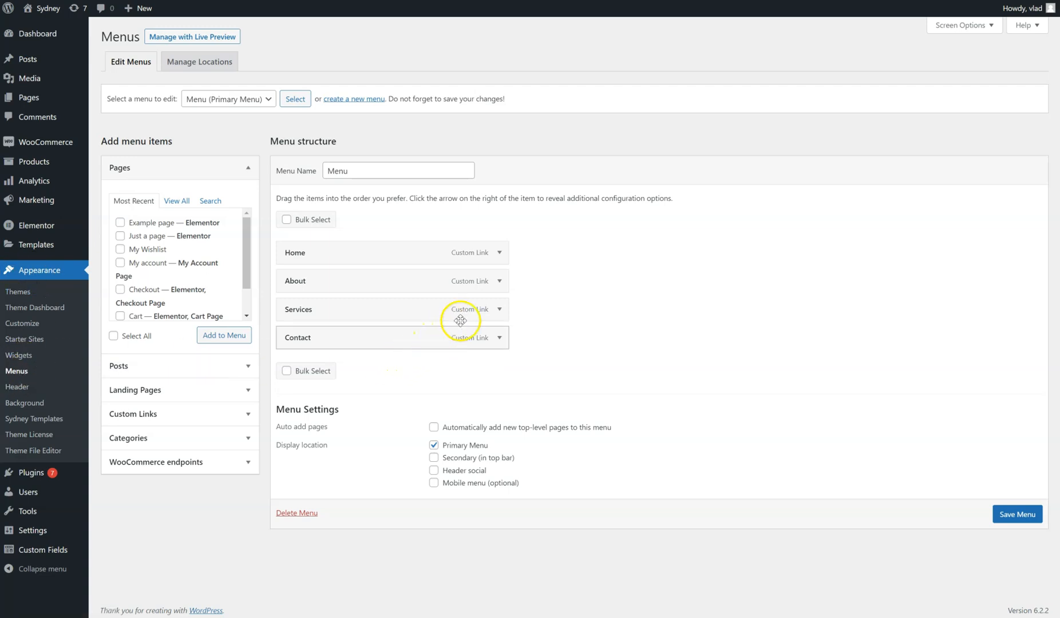
pyautogui.moveTo(559, 313)
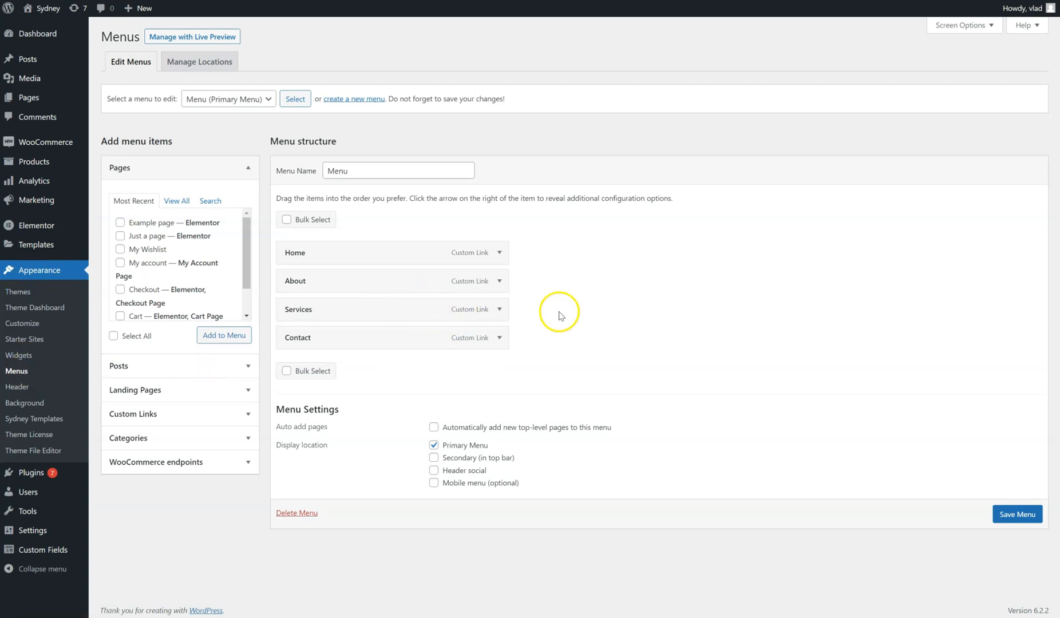
pyautogui.moveTo(562, 314)
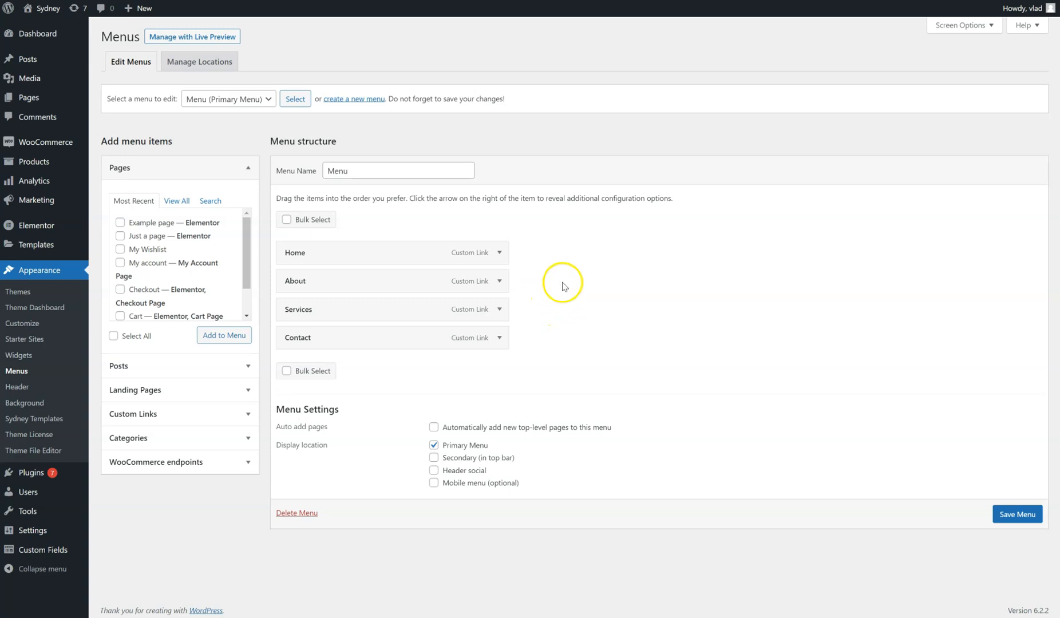
# - Give the About menu item the sydney-offcanvas-trigger CSS class and save the menu
pyautogui.click(961, 25)
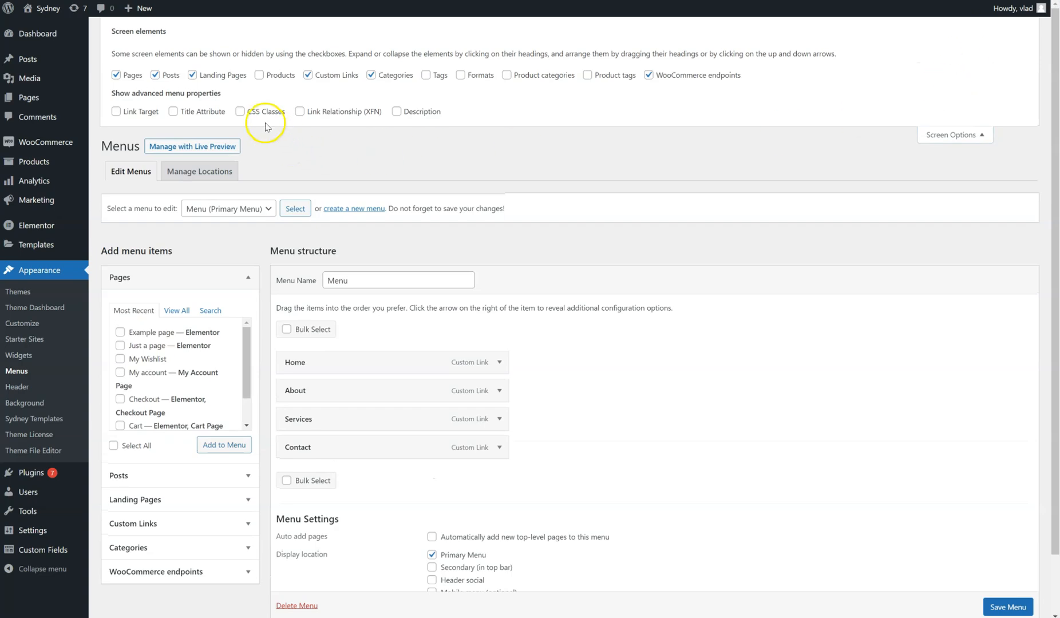
pyautogui.click(240, 111)
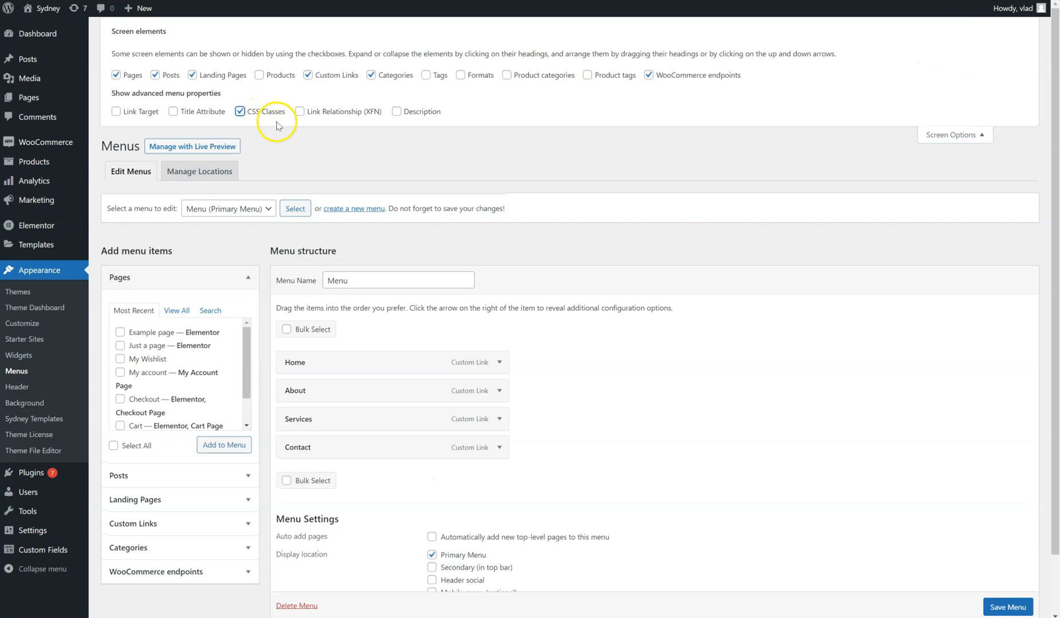
pyautogui.click(499, 391)
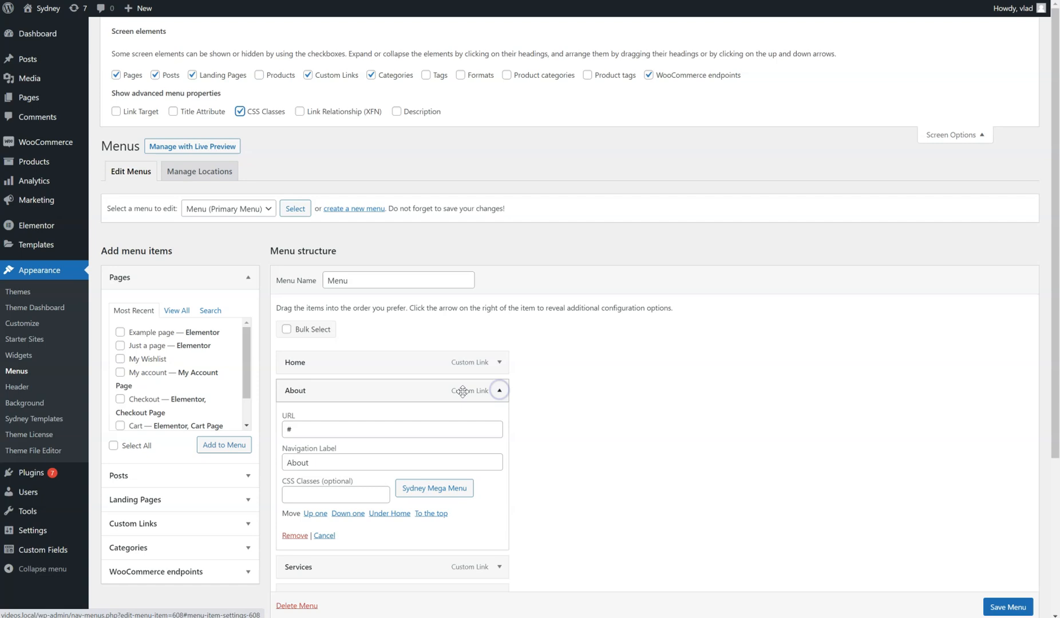
pyautogui.scroll(-3)
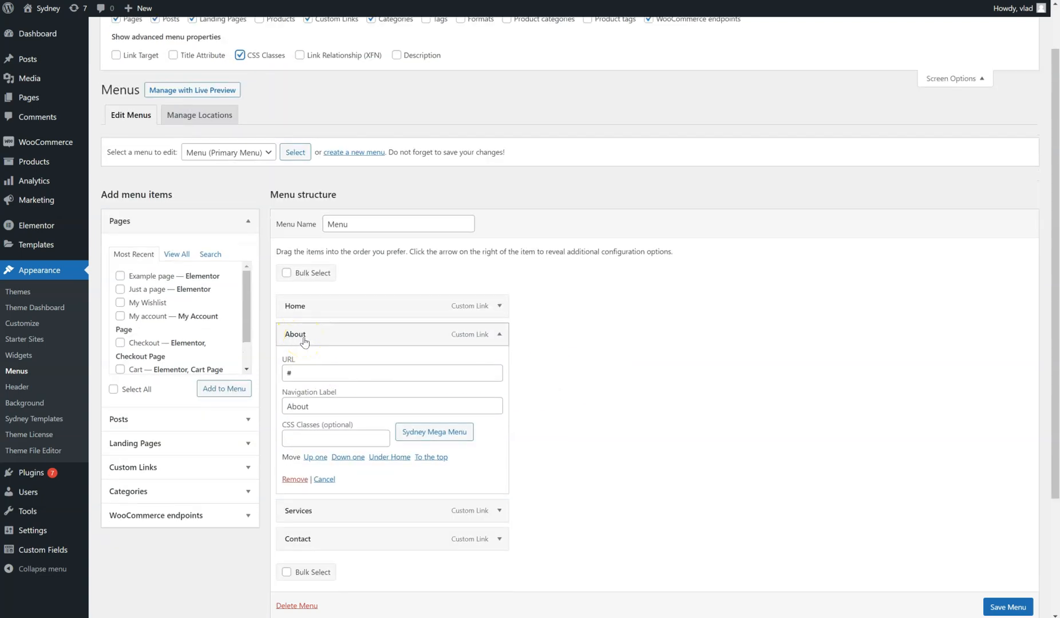
pyautogui.moveTo(324, 355)
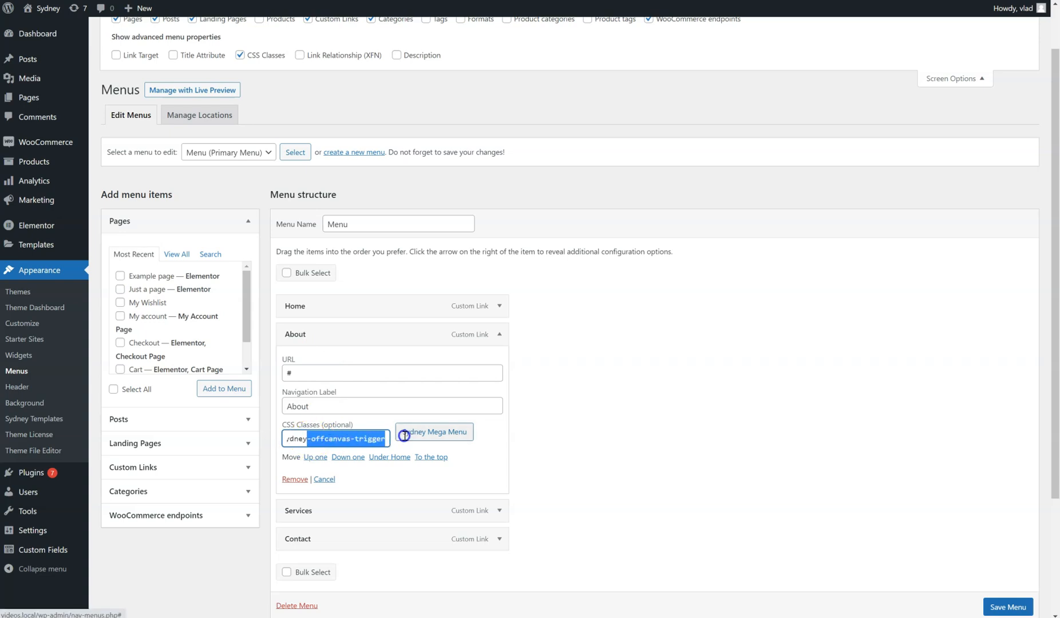
pyautogui.click(1008, 607)
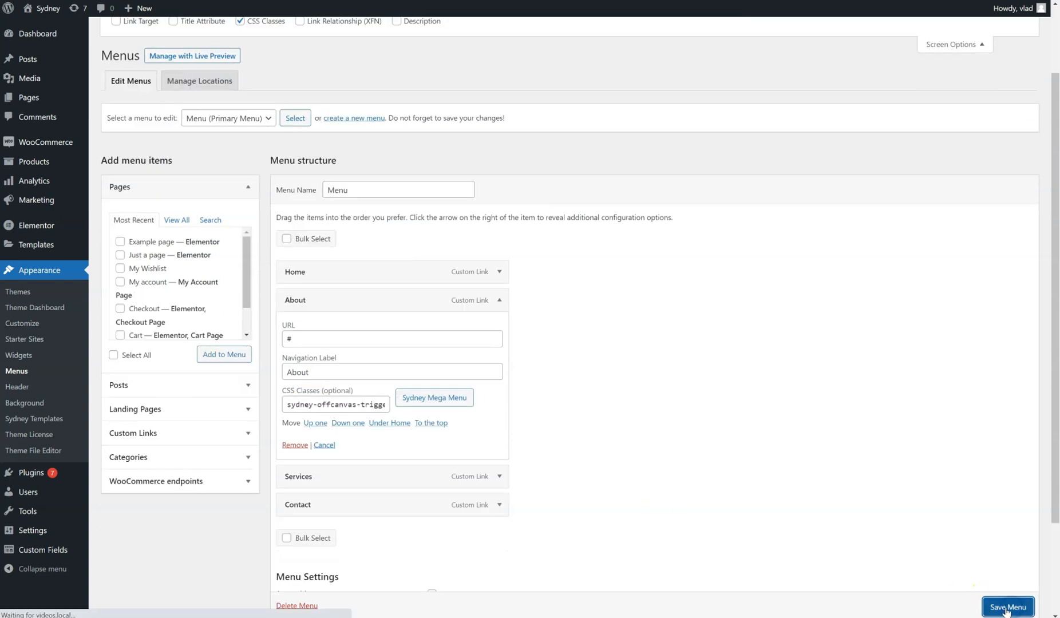
pyautogui.click(1008, 606)
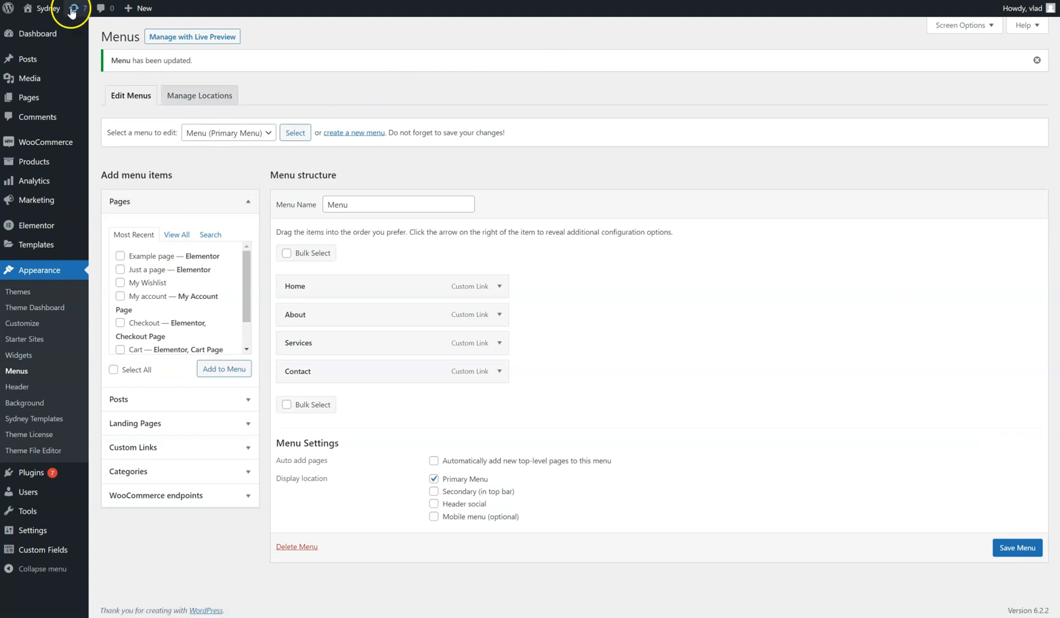
# - Visit the live site and open About's offcanvas panel showing 'My custom content'
pyautogui.click(47, 8)
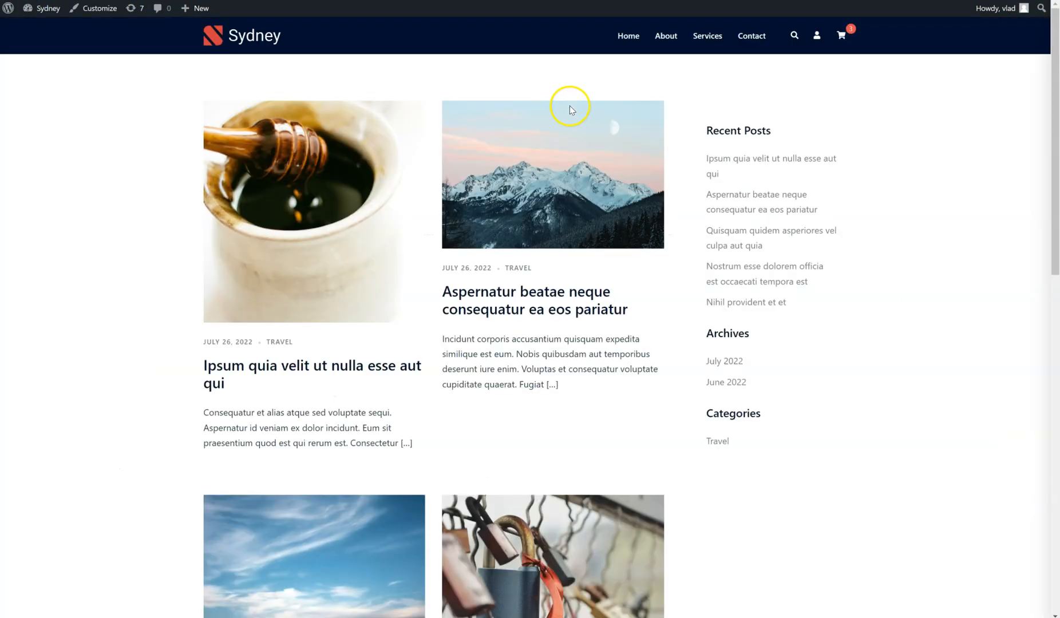
pyautogui.moveTo(665, 36)
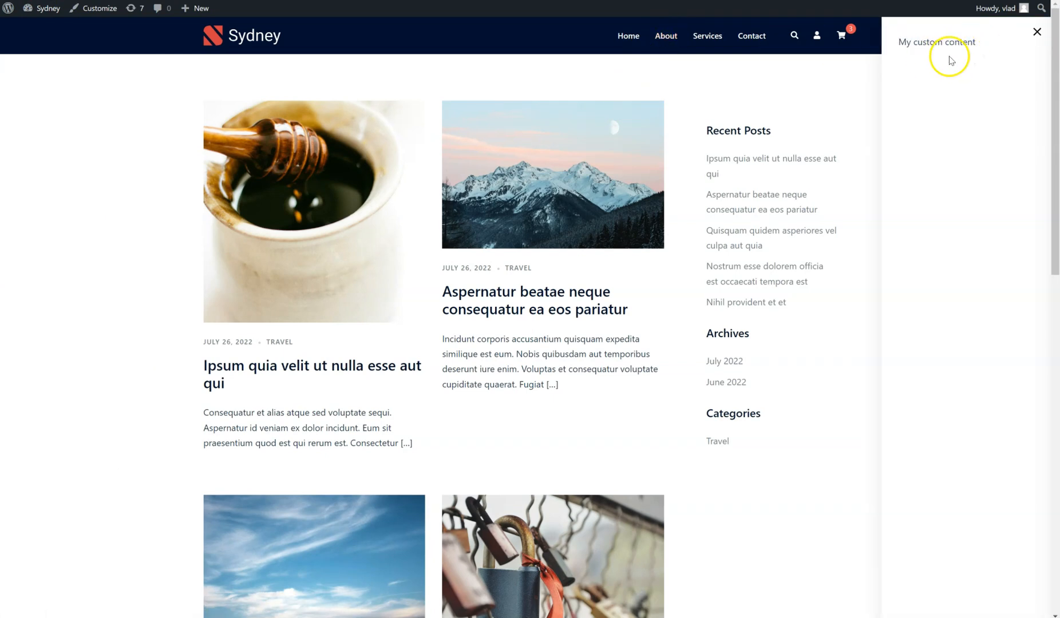
pyautogui.click(1037, 32)
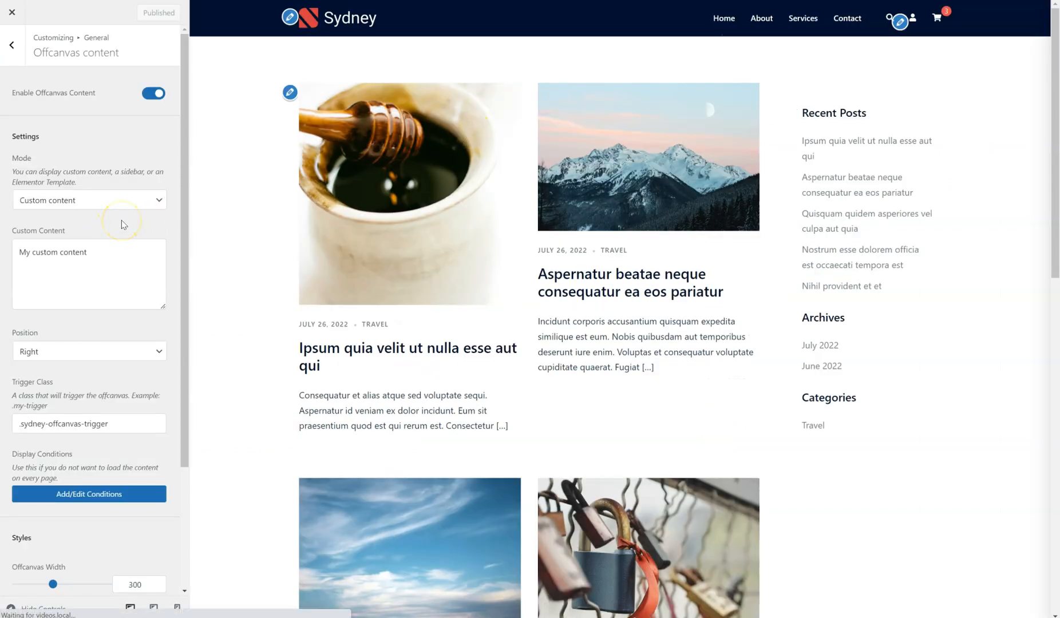
# - Preview the offcanvas panel, then move it to the Top position and trigger it
pyautogui.click(12, 44)
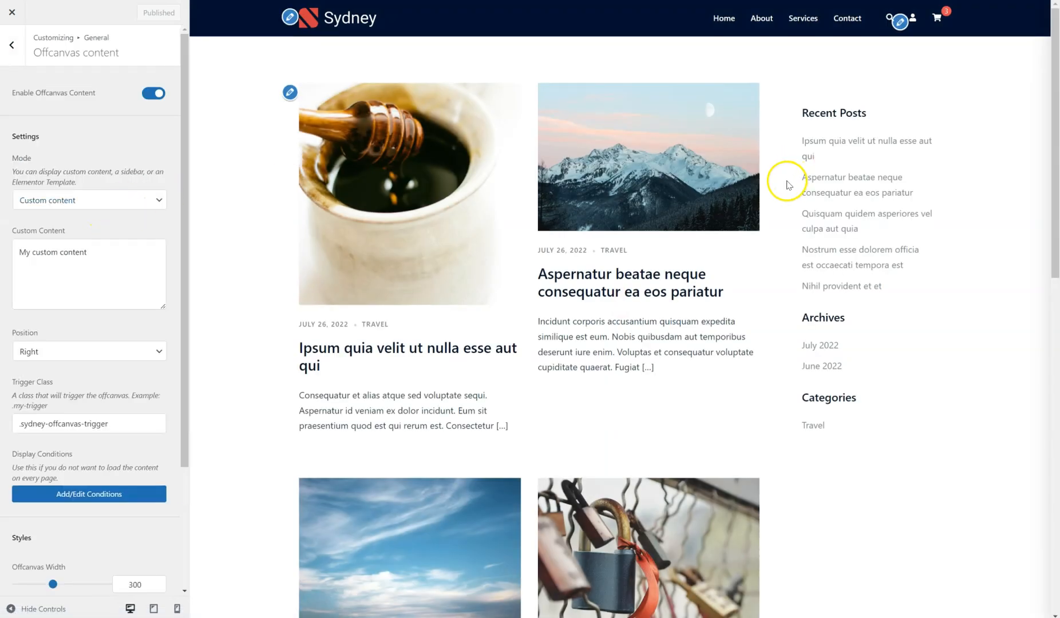
pyautogui.click(899, 23)
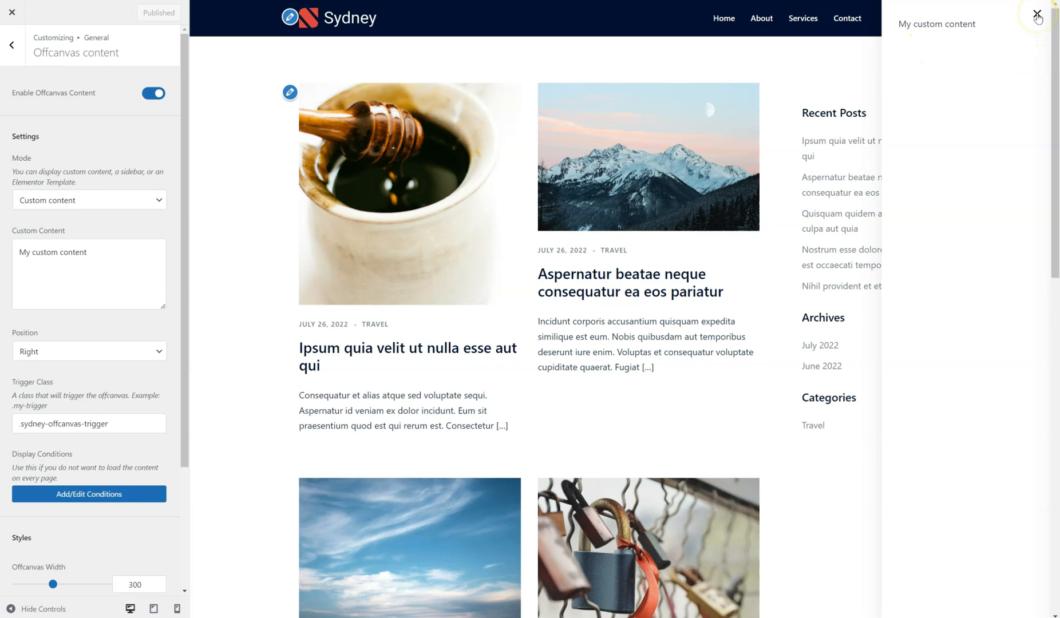
pyautogui.click(89, 351)
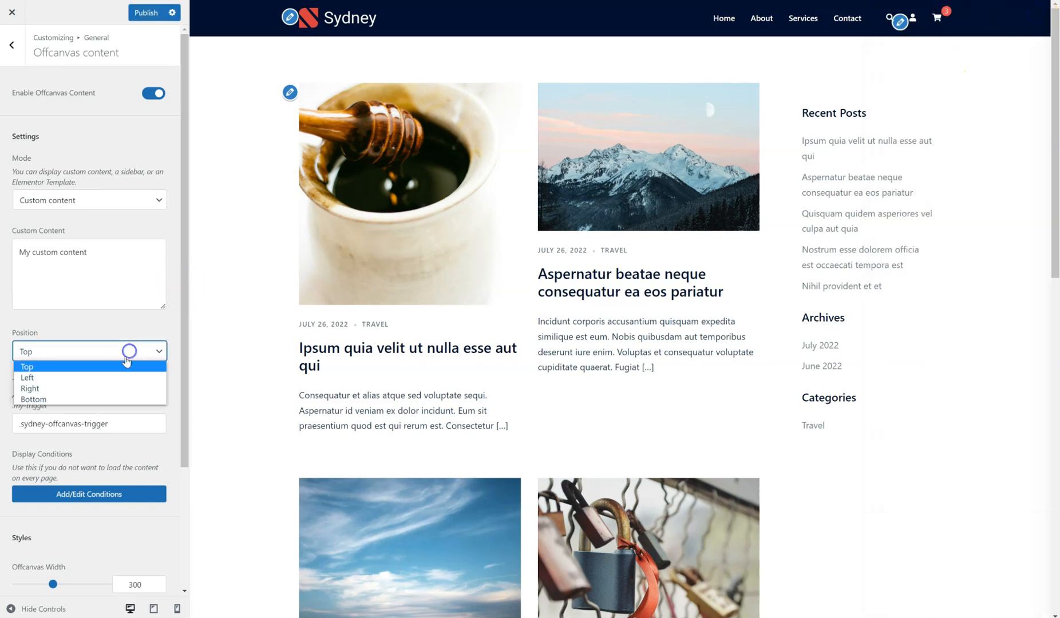
pyautogui.click(88, 366)
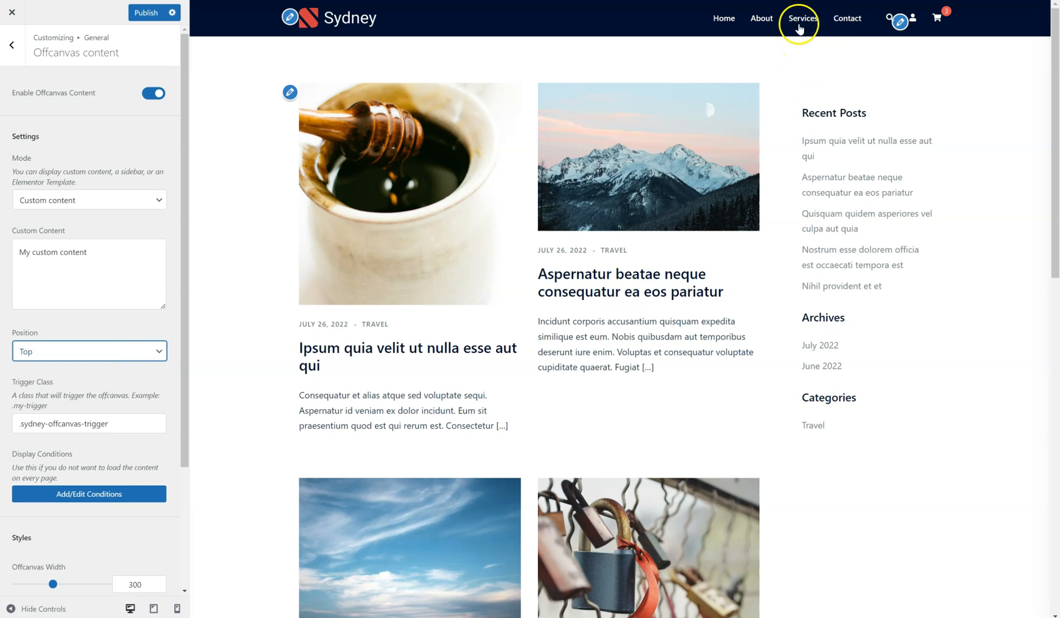
pyautogui.click(802, 19)
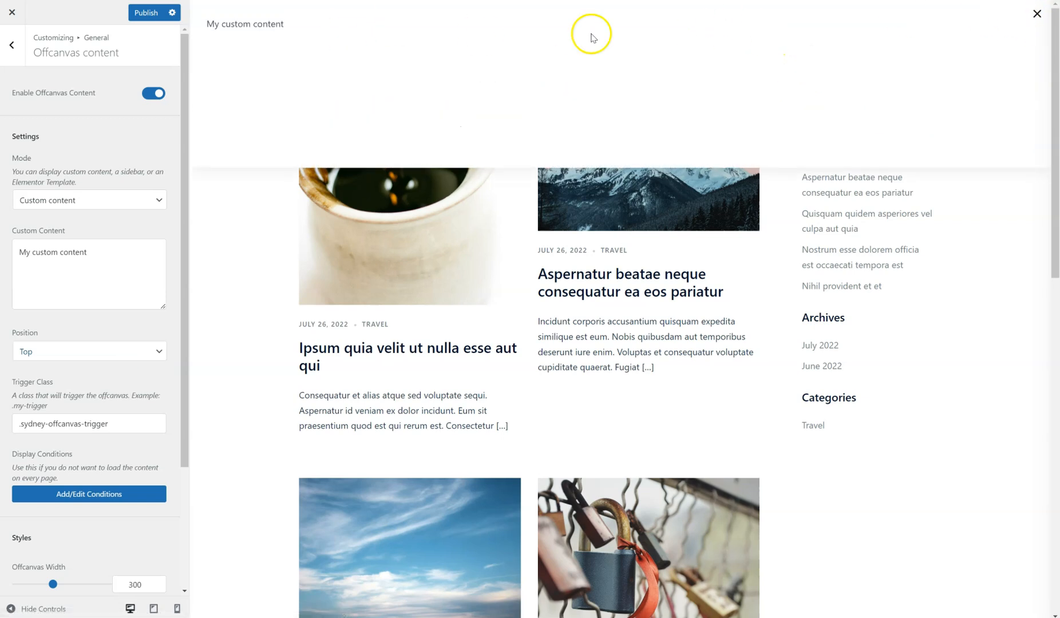
pyautogui.moveTo(923, 35)
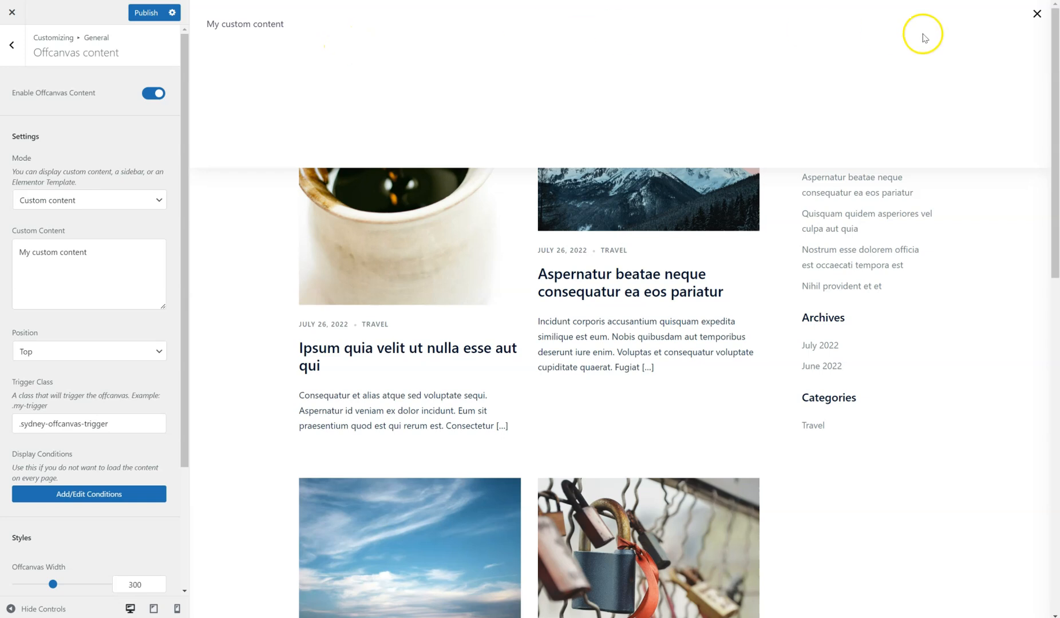
# - Try the Bottom and Left positions, then set the panel back to Right
pyautogui.click(88, 351)
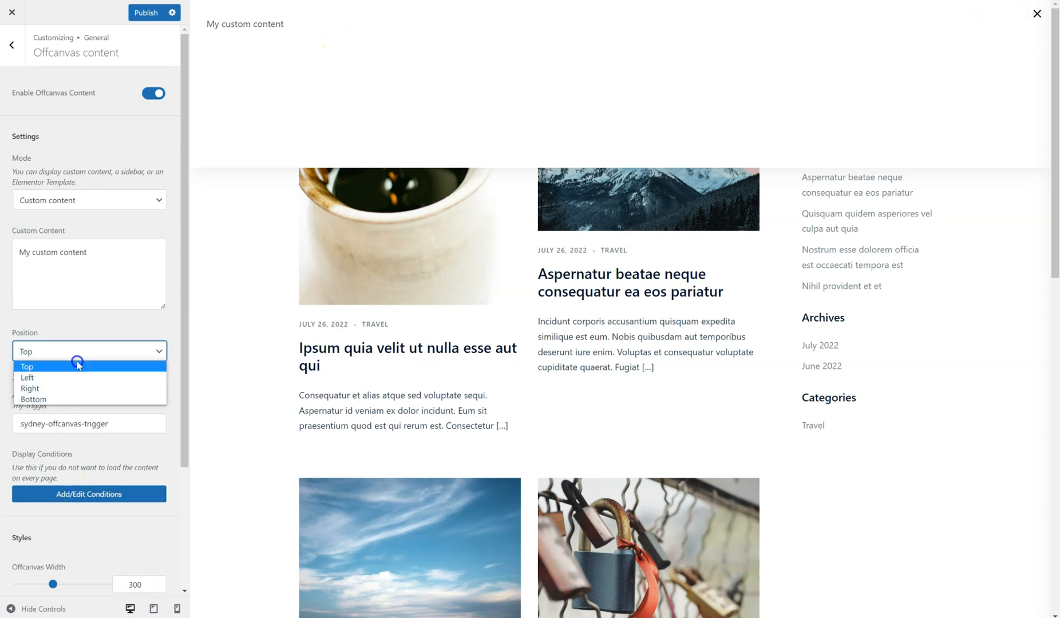
pyautogui.click(33, 400)
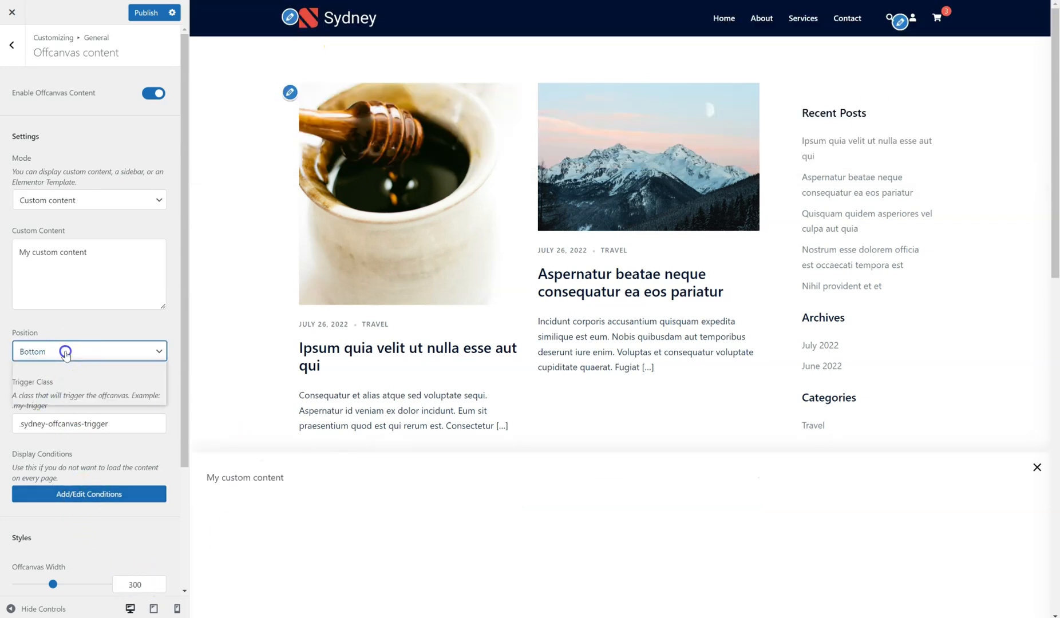
pyautogui.click(89, 351)
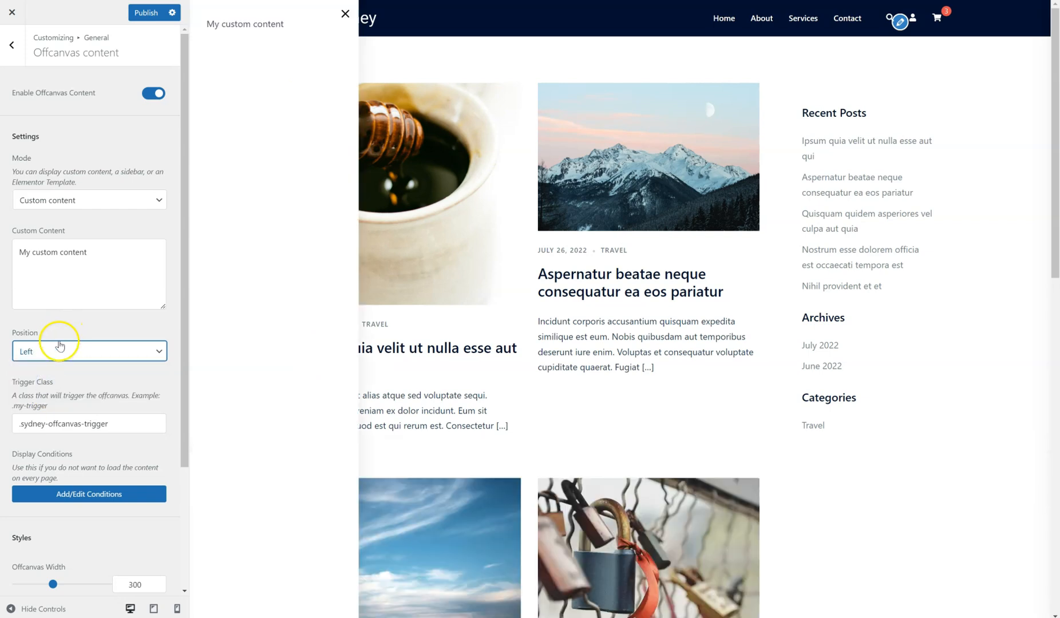
pyautogui.click(89, 351)
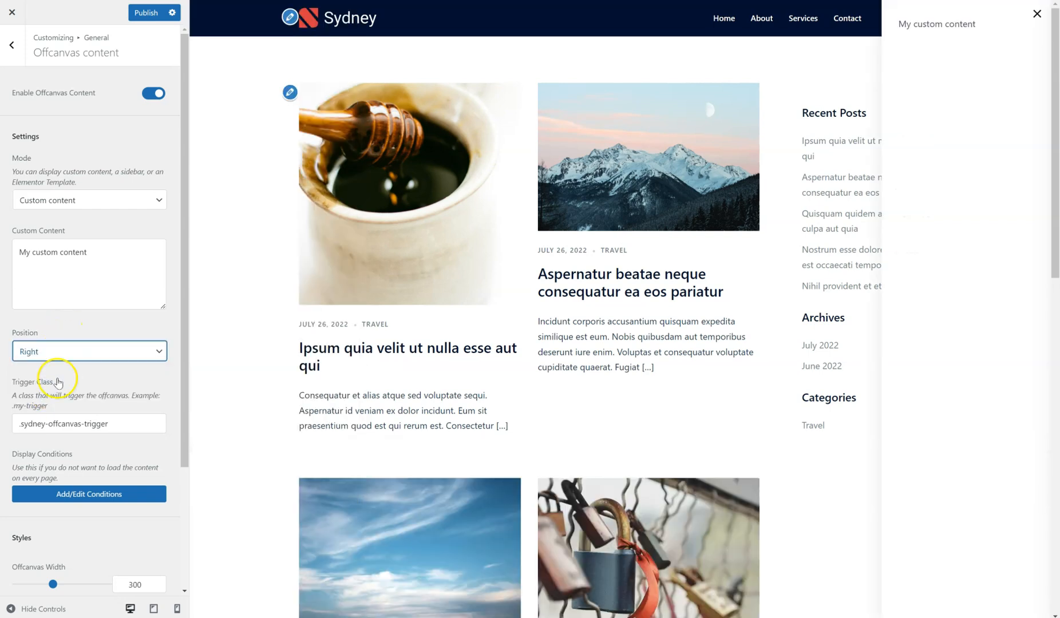
pyautogui.moveTo(112, 372)
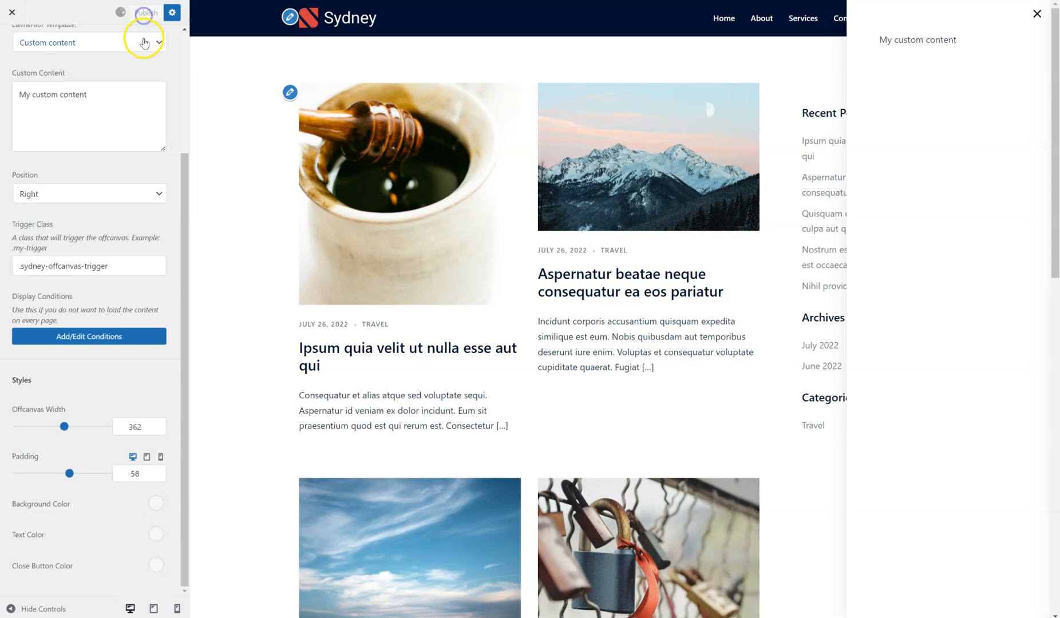
# - Set offcanvas Mode to Sidebar using the main Sidebar, then close the preview panel
pyautogui.click(90, 201)
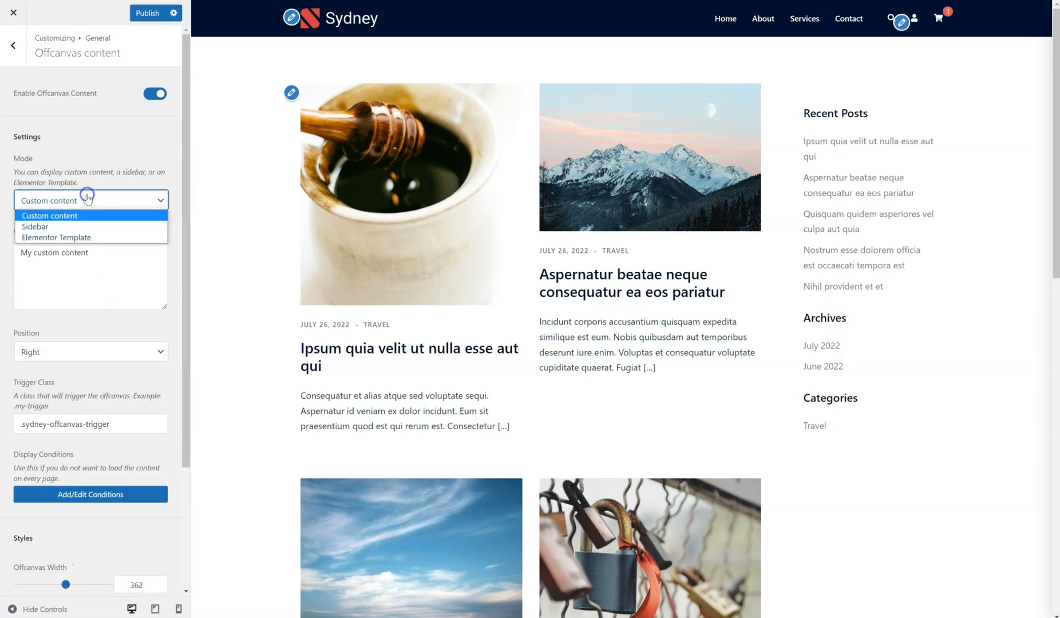
pyautogui.click(35, 226)
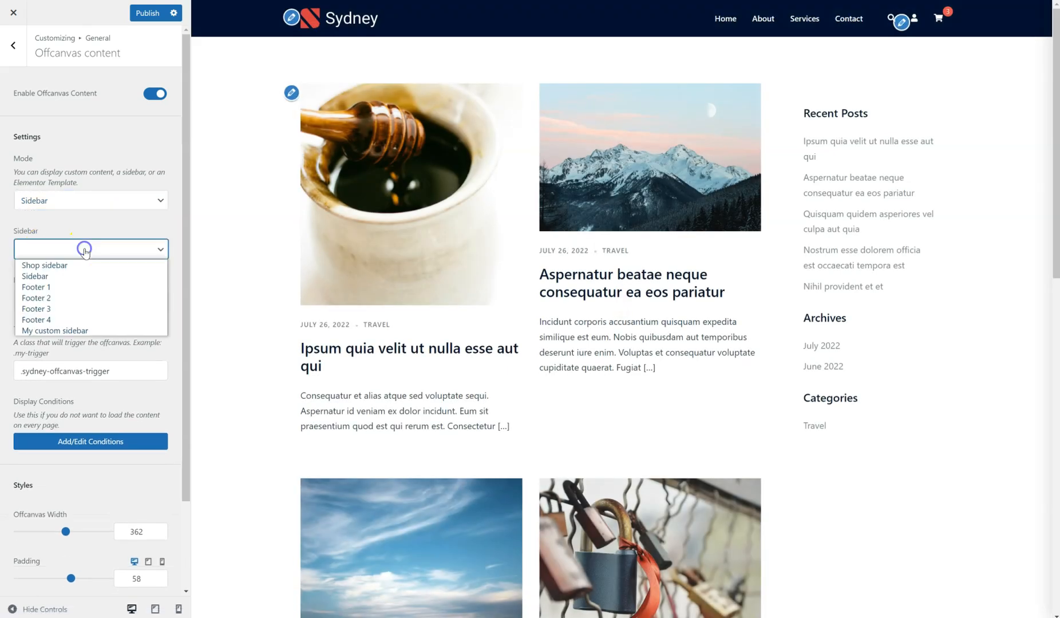
pyautogui.moveTo(77, 276)
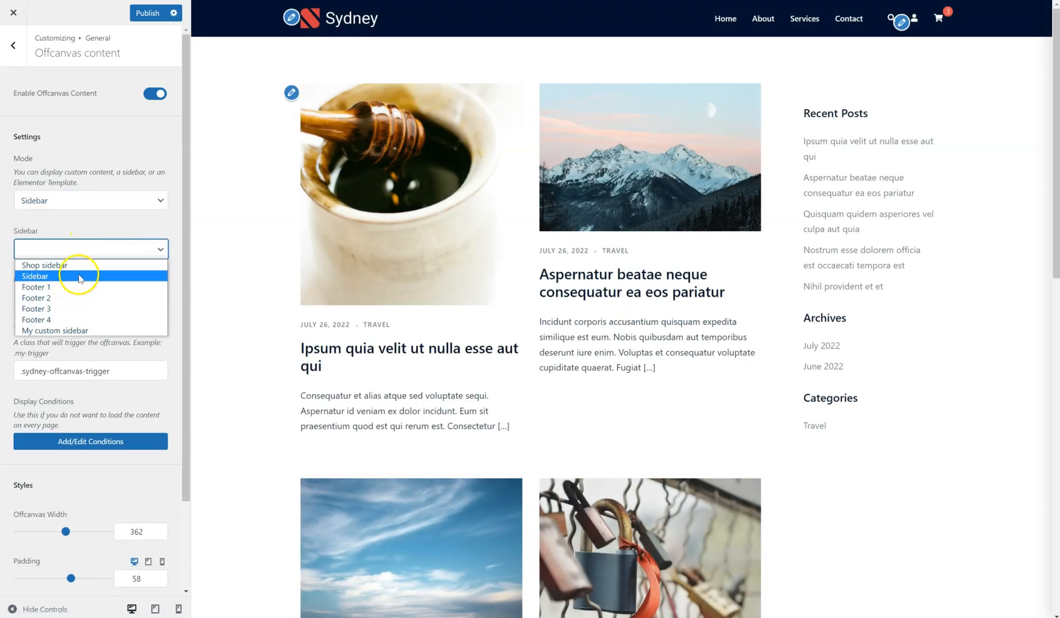
pyautogui.click(35, 276)
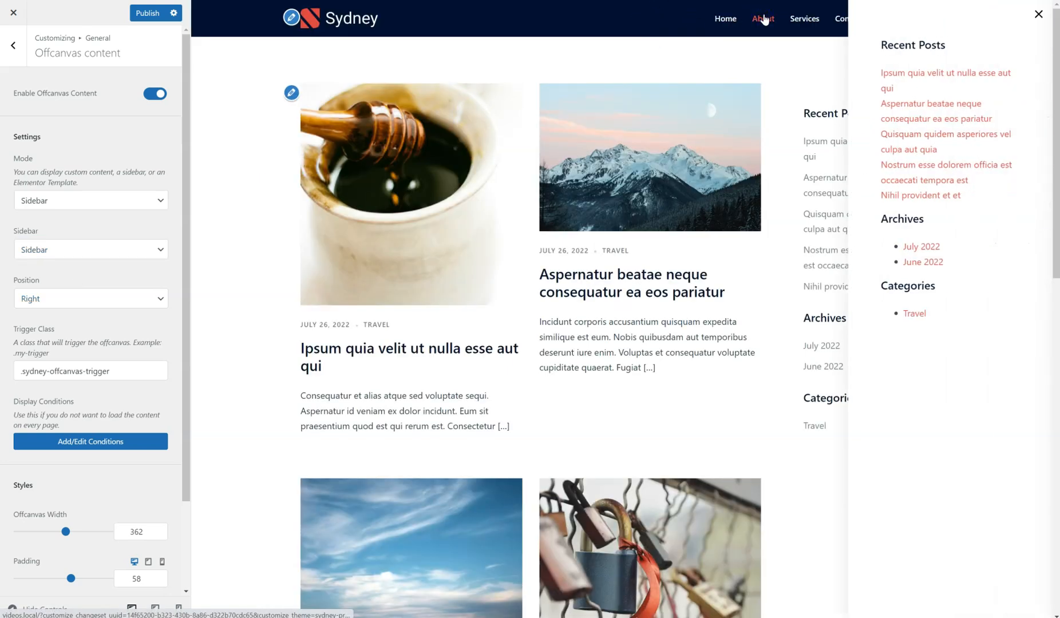
pyautogui.click(1038, 13)
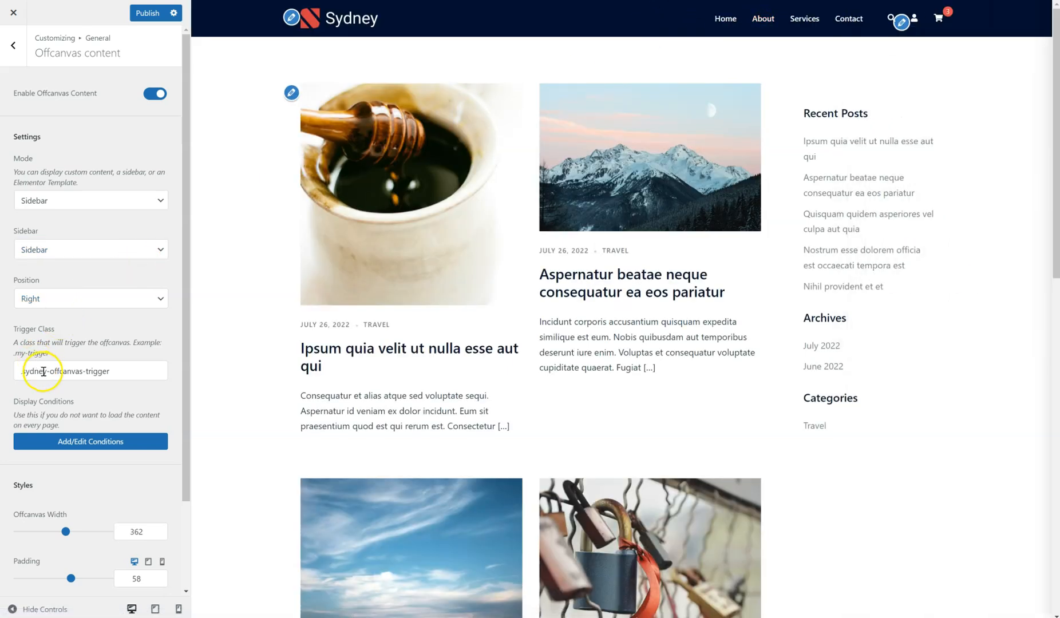
# - Switch the offcanvas Mode to Elementor Template
pyautogui.click(90, 201)
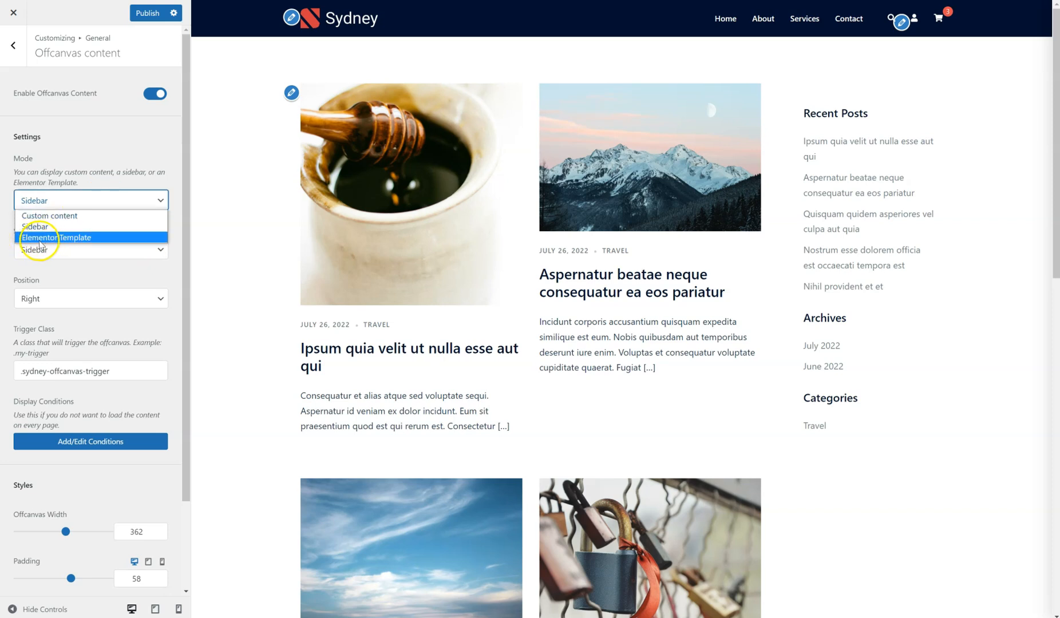
pyautogui.click(55, 237)
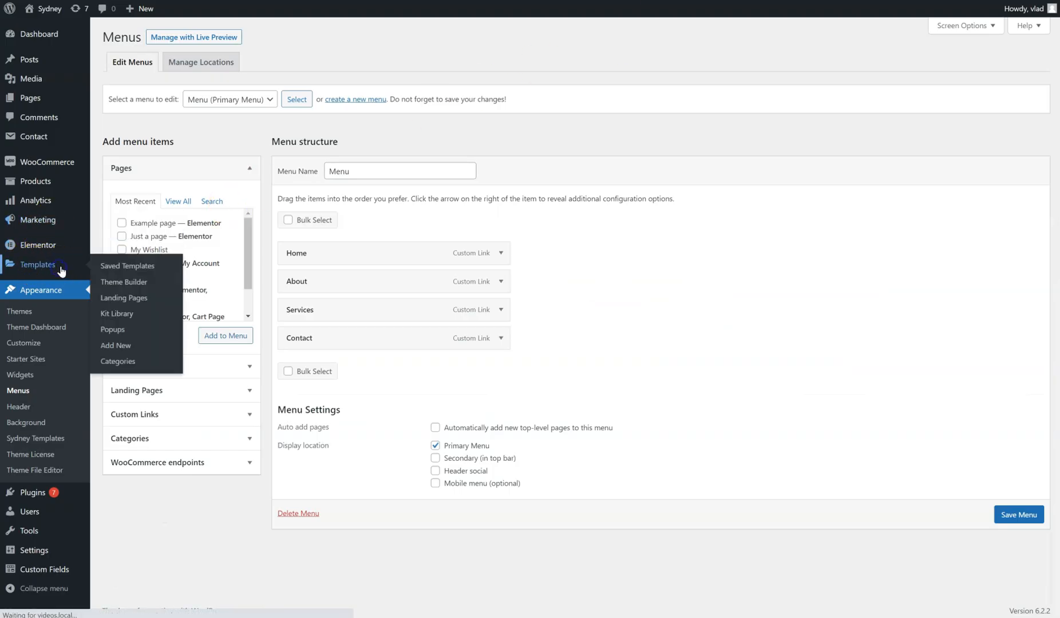
# - Add a new Section template named 'My offcanvas template' from Saved Templates
pyautogui.click(127, 265)
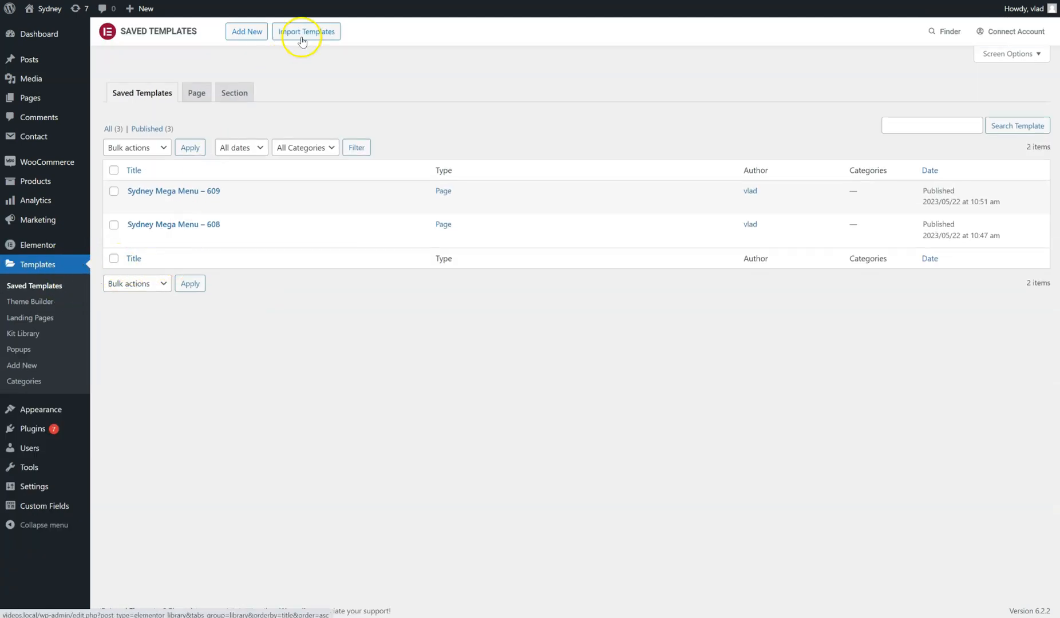
pyautogui.click(246, 31)
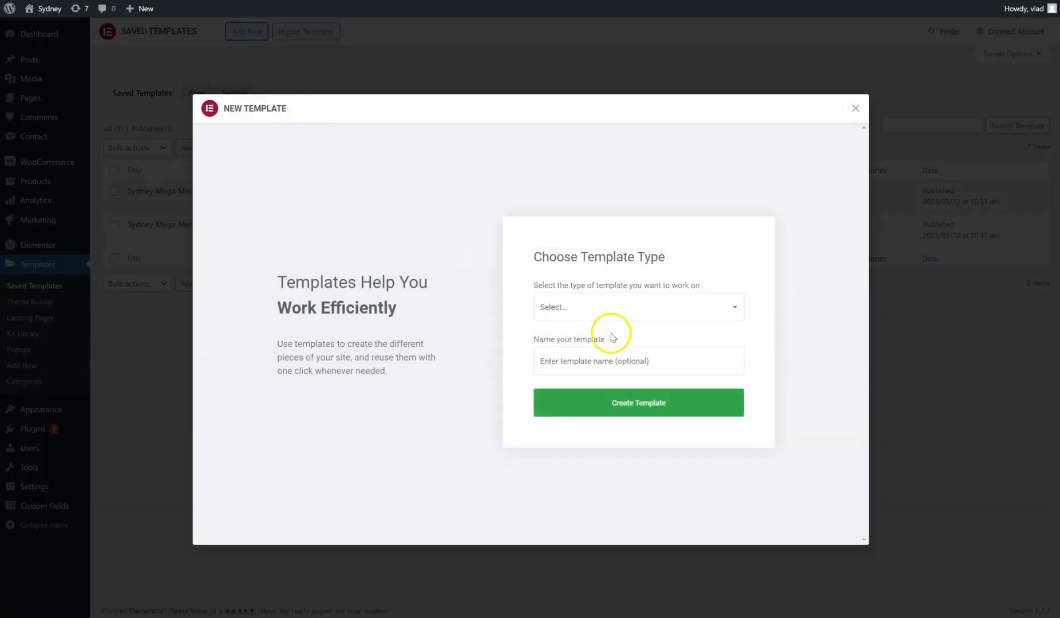
pyautogui.click(635, 307)
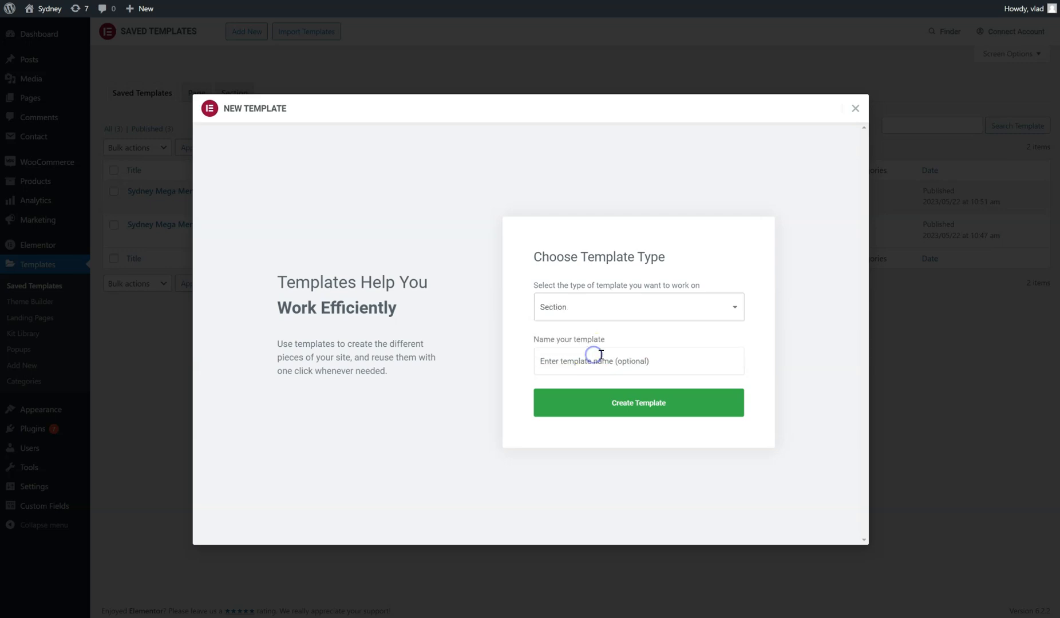
pyautogui.write('My')
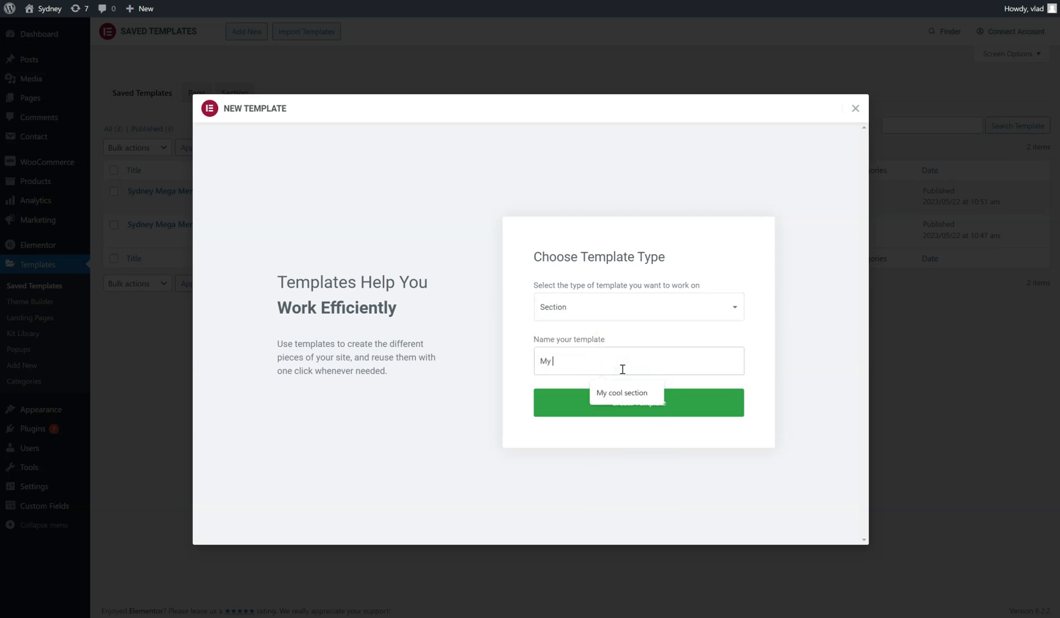
pyautogui.write('offcanvas template')
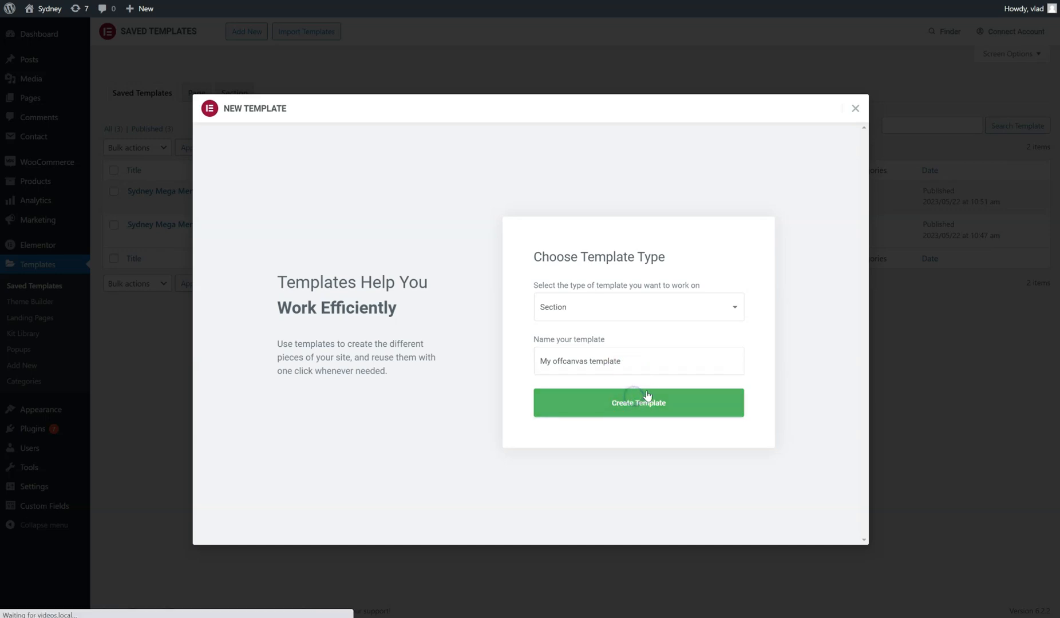
pyautogui.click(638, 402)
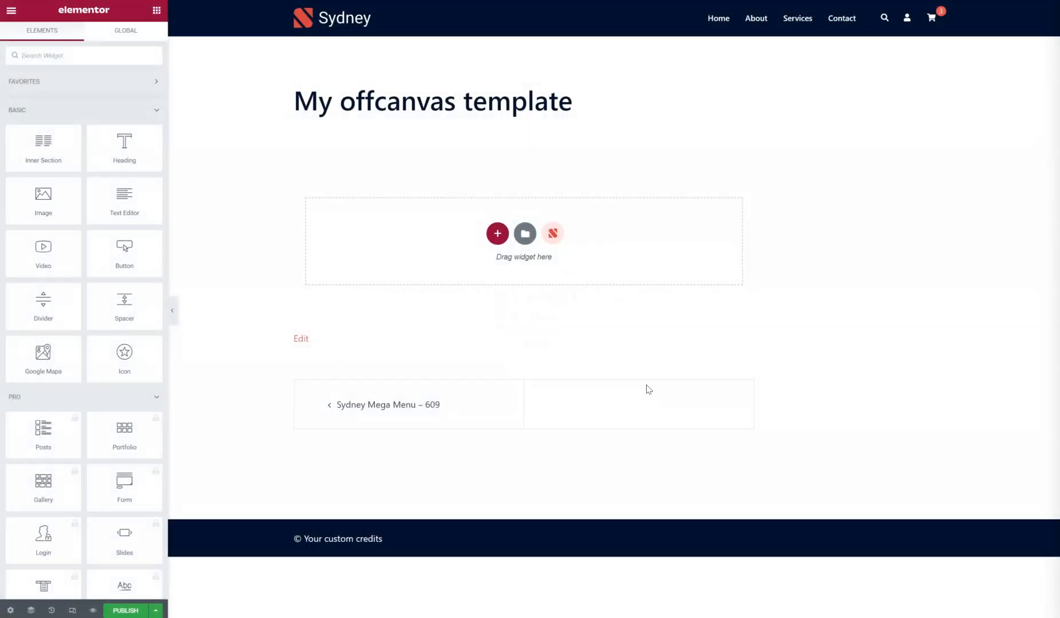
pyautogui.moveTo(175, 127)
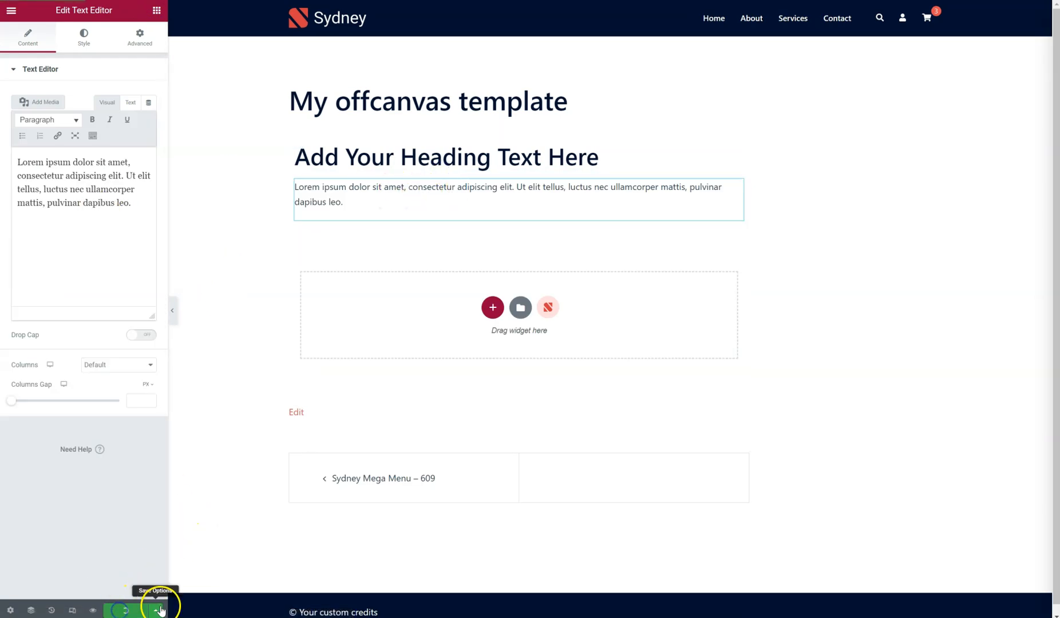
# - Open the template's saving options beside the Publish button
pyautogui.click(157, 609)
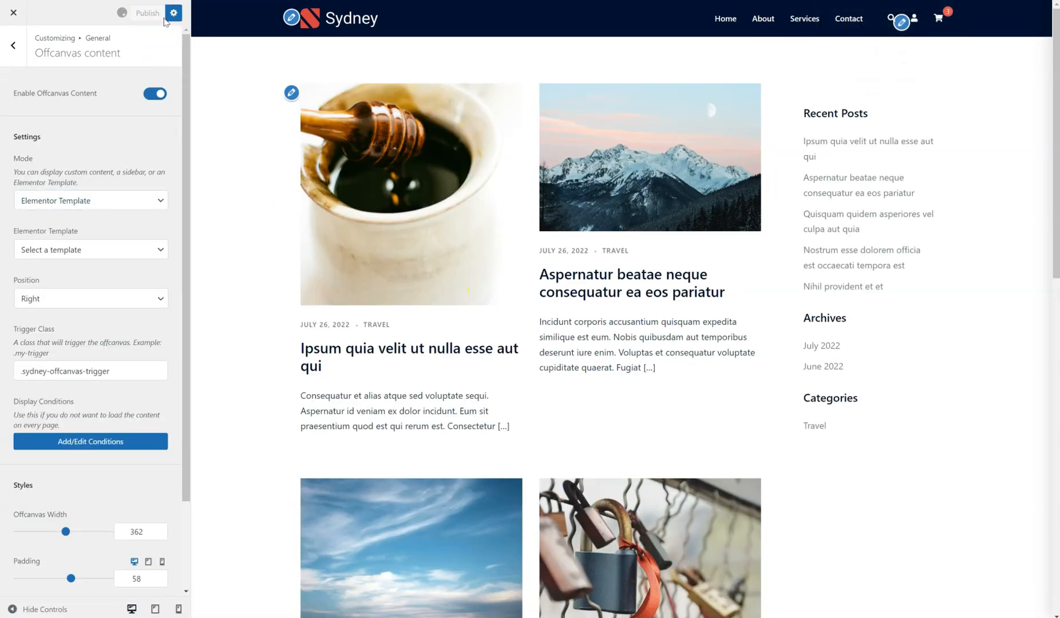
# - Select 'My offcanvas template' as the offcanvas Elementor Template
pyautogui.click(146, 12)
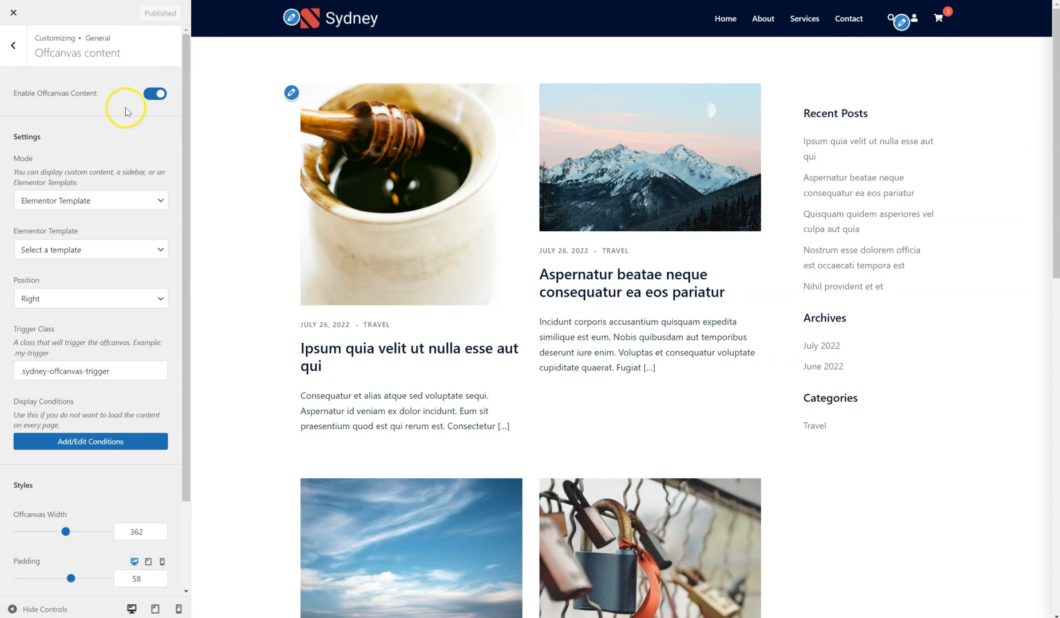
pyautogui.click(13, 45)
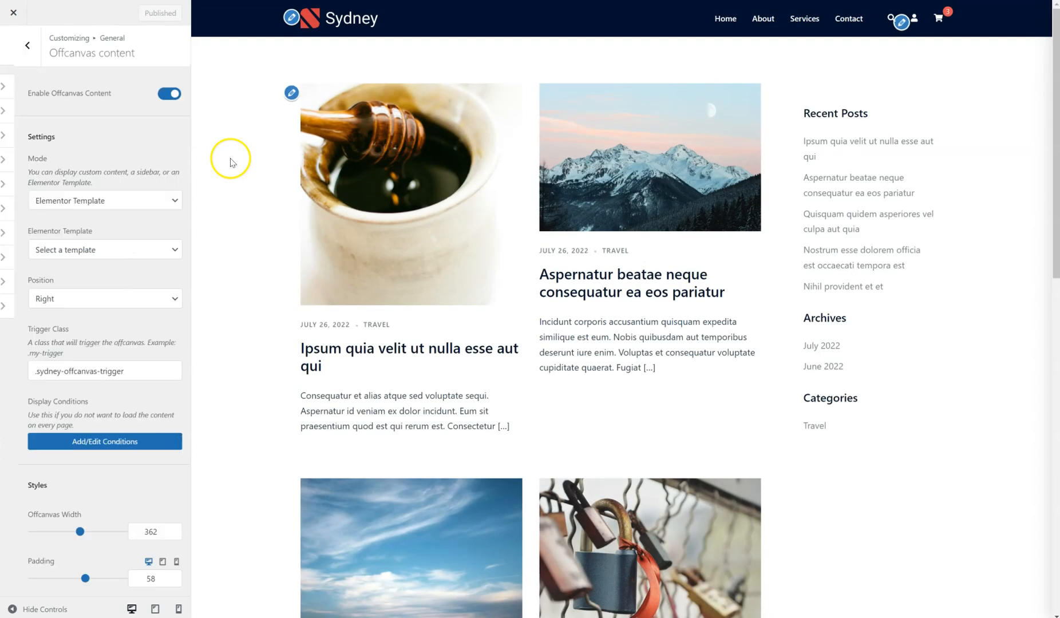
pyautogui.click(101, 249)
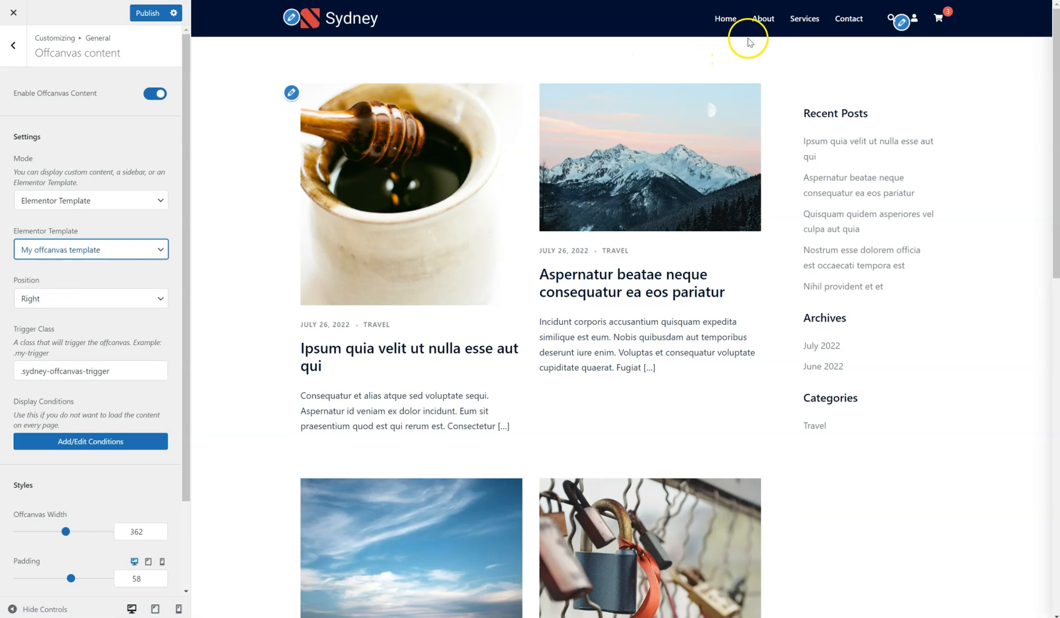
# - Test the panel from About, copy the trigger class, and publish the settings
pyautogui.click(763, 18)
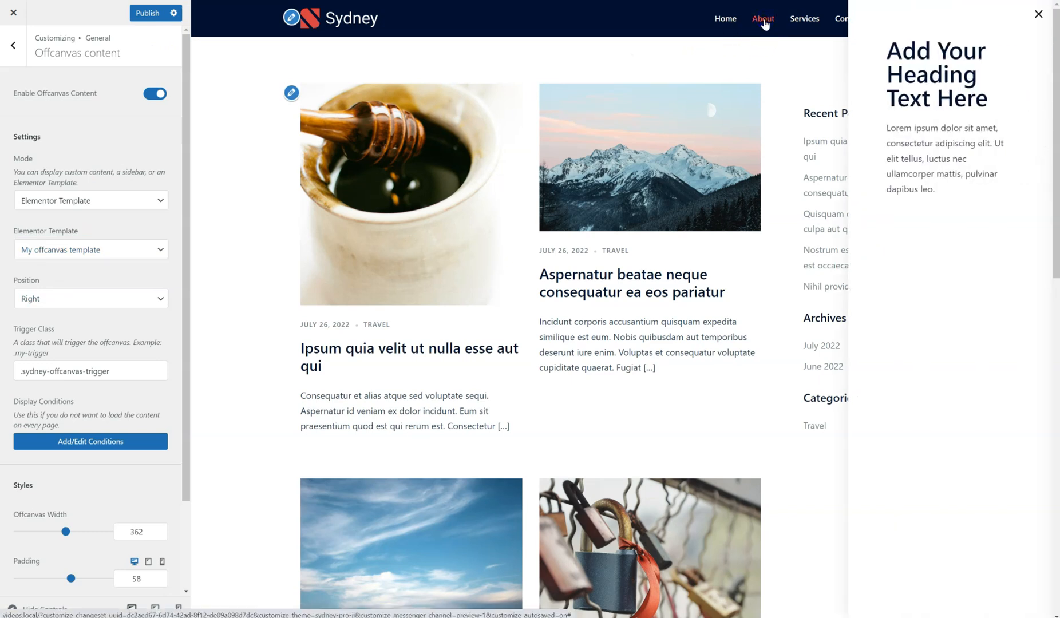
pyautogui.moveTo(952, 152)
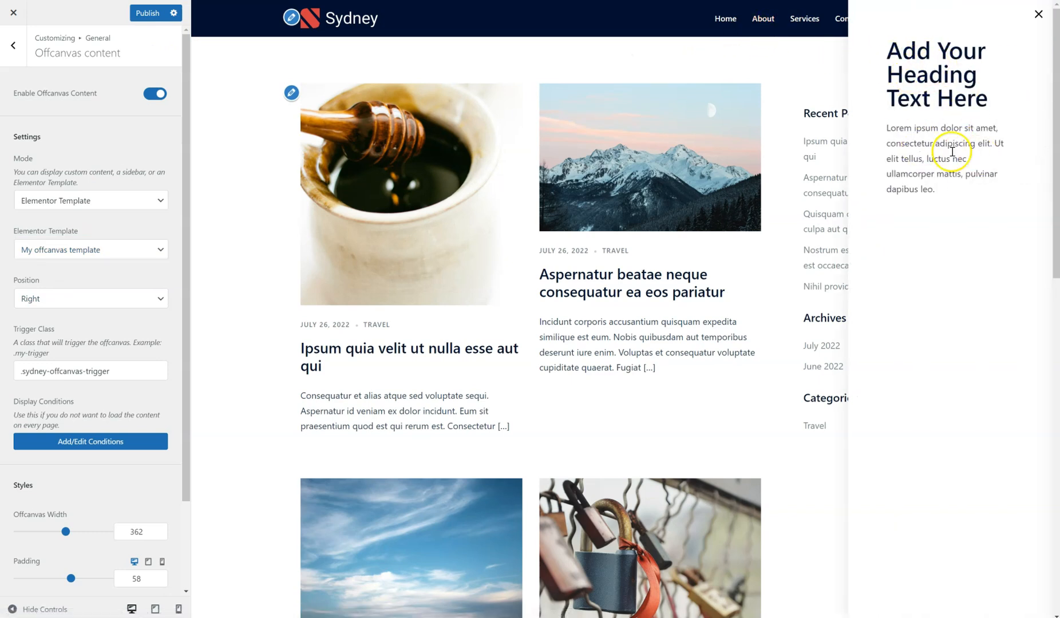
pyautogui.moveTo(820, 115)
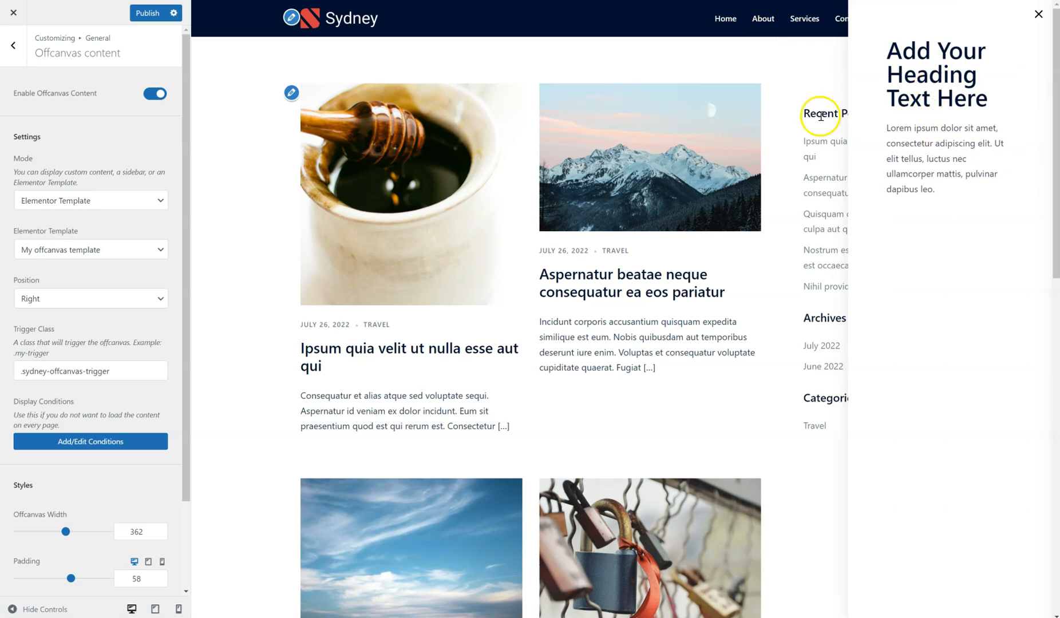
pyautogui.moveTo(928, 210)
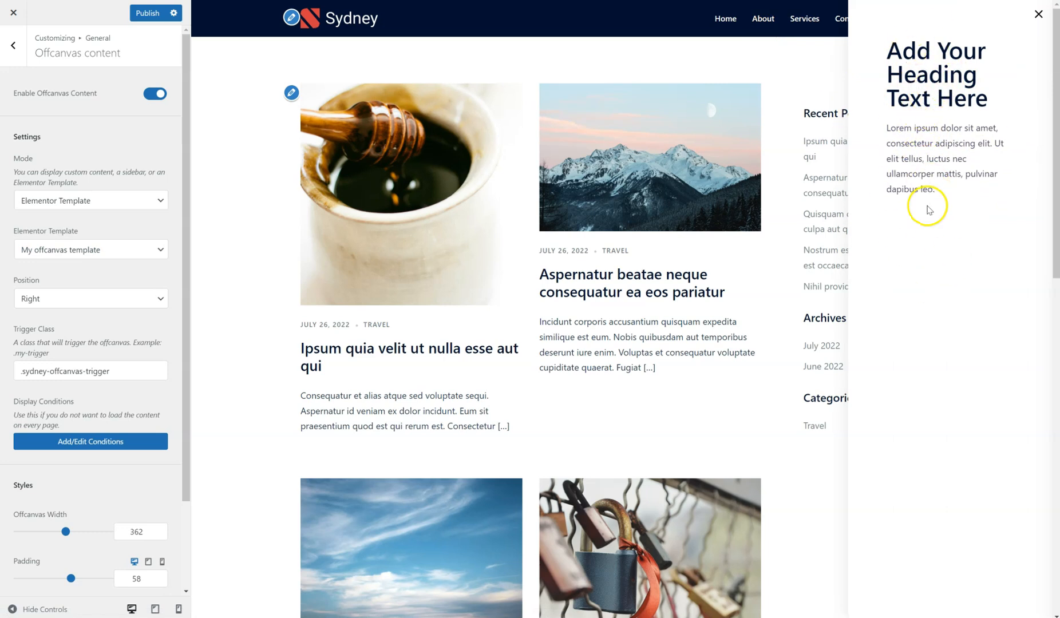
pyautogui.moveTo(917, 119)
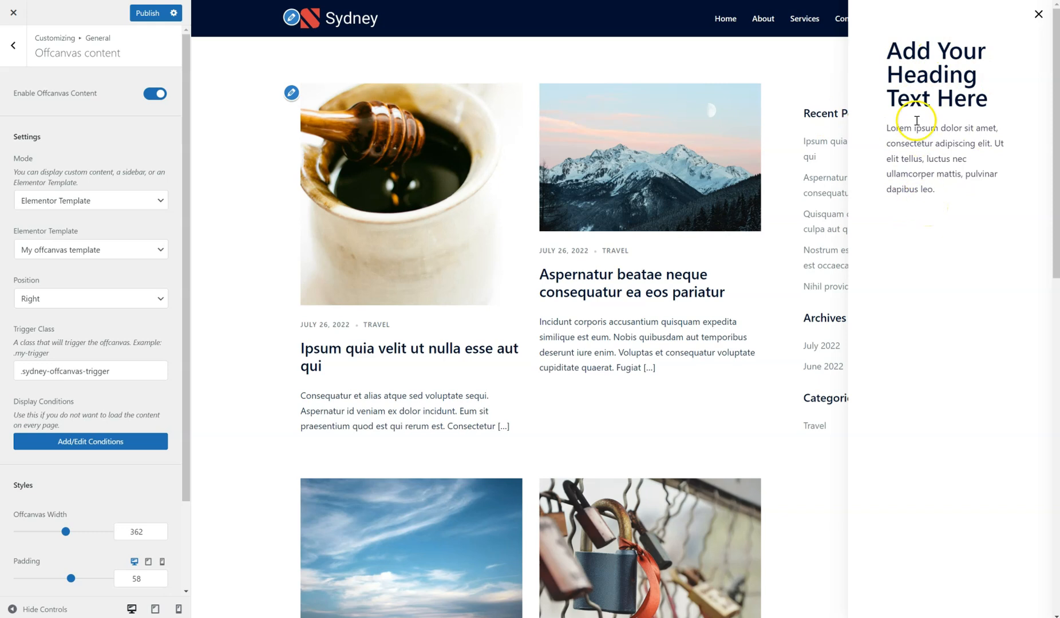
pyautogui.moveTo(930, 217)
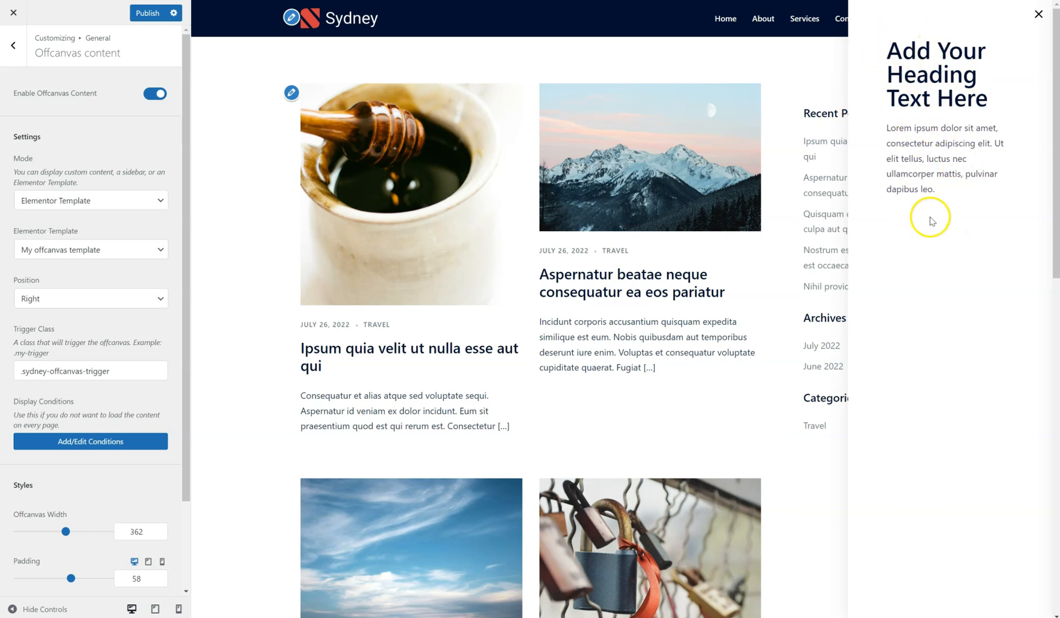
pyautogui.moveTo(929, 185)
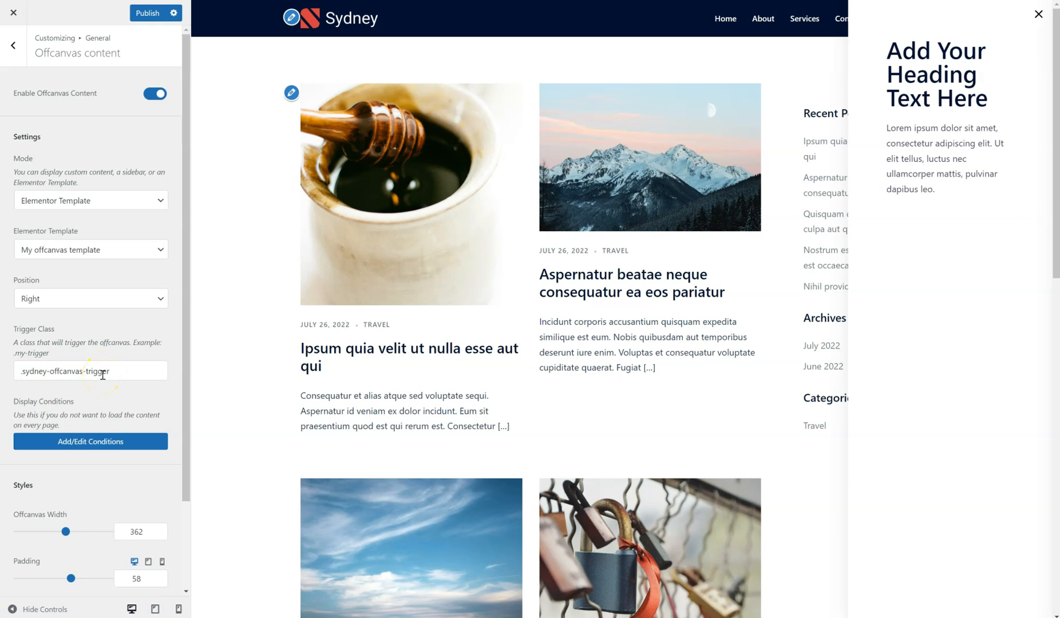
pyautogui.click(146, 13)
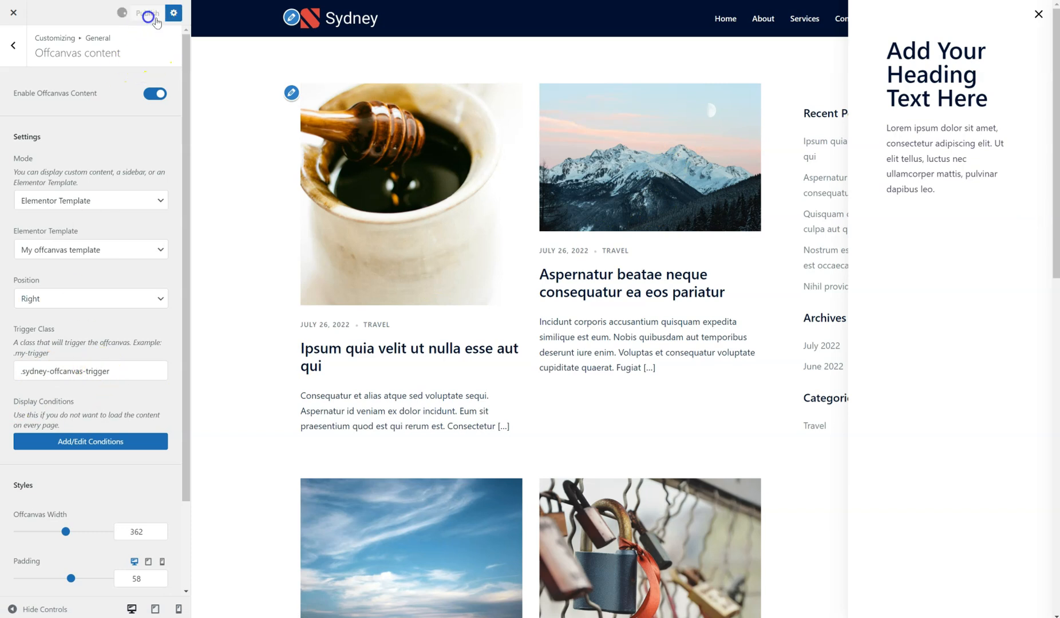
pyautogui.click(147, 12)
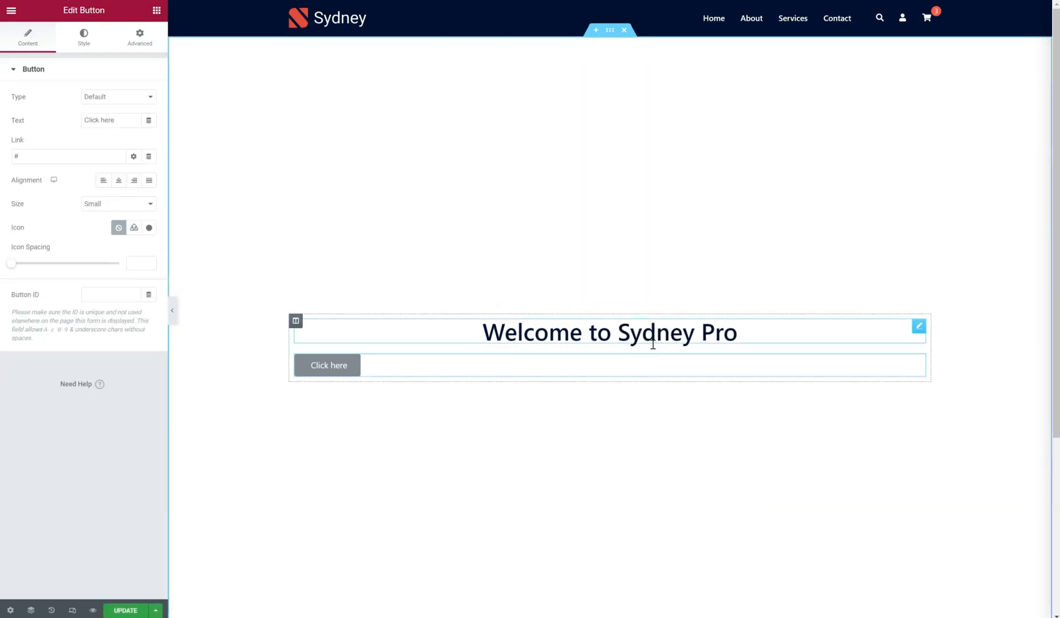
# - Center the Click here button, add the offcanvas trigger CSS class, and update My page
pyautogui.click(118, 179)
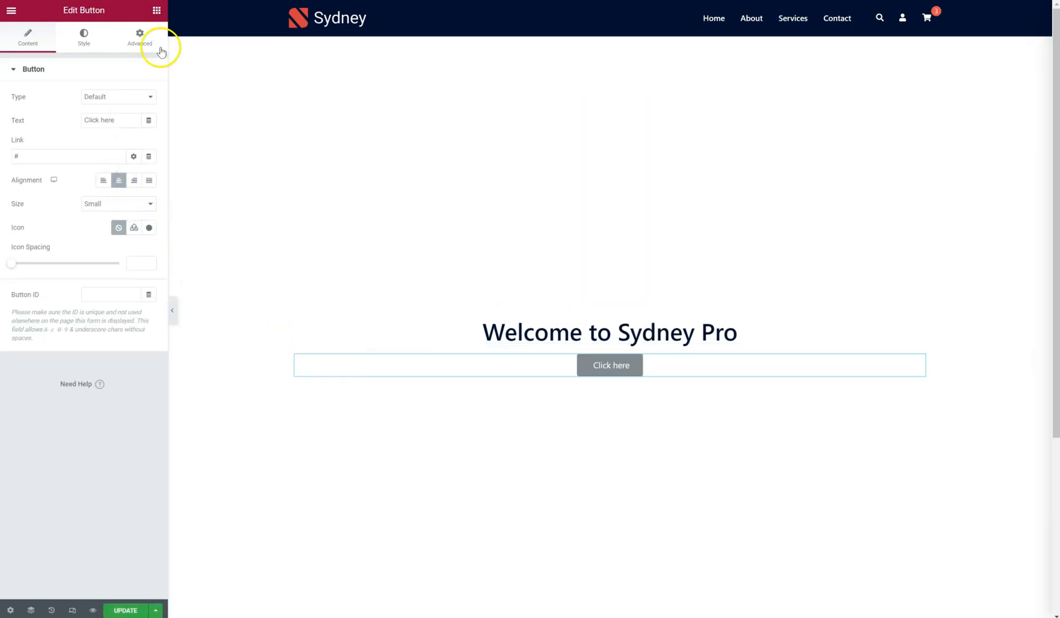
pyautogui.click(140, 37)
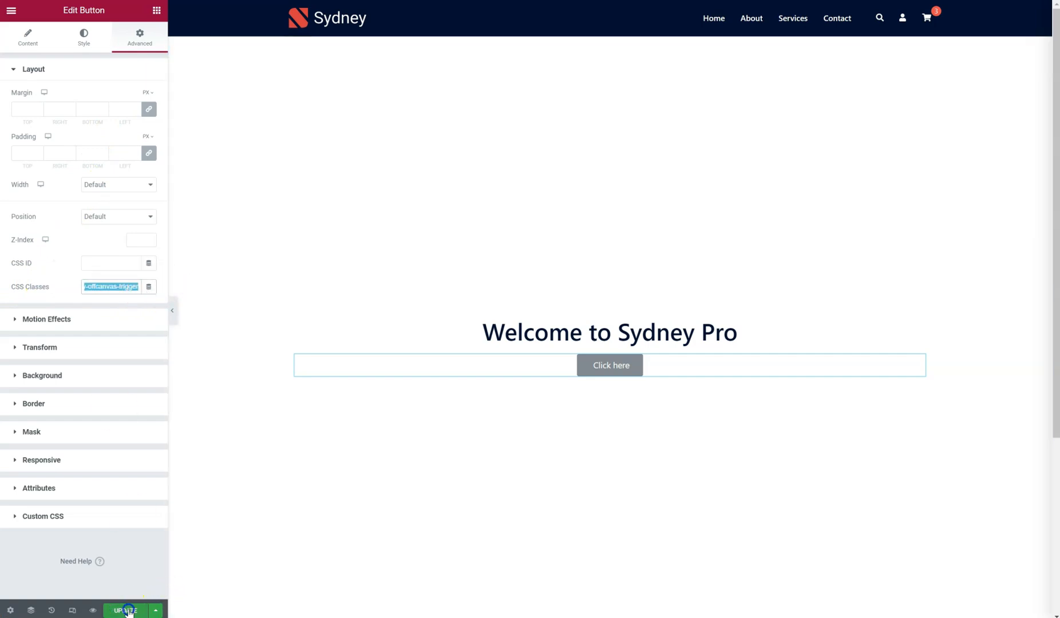
pyautogui.click(157, 10)
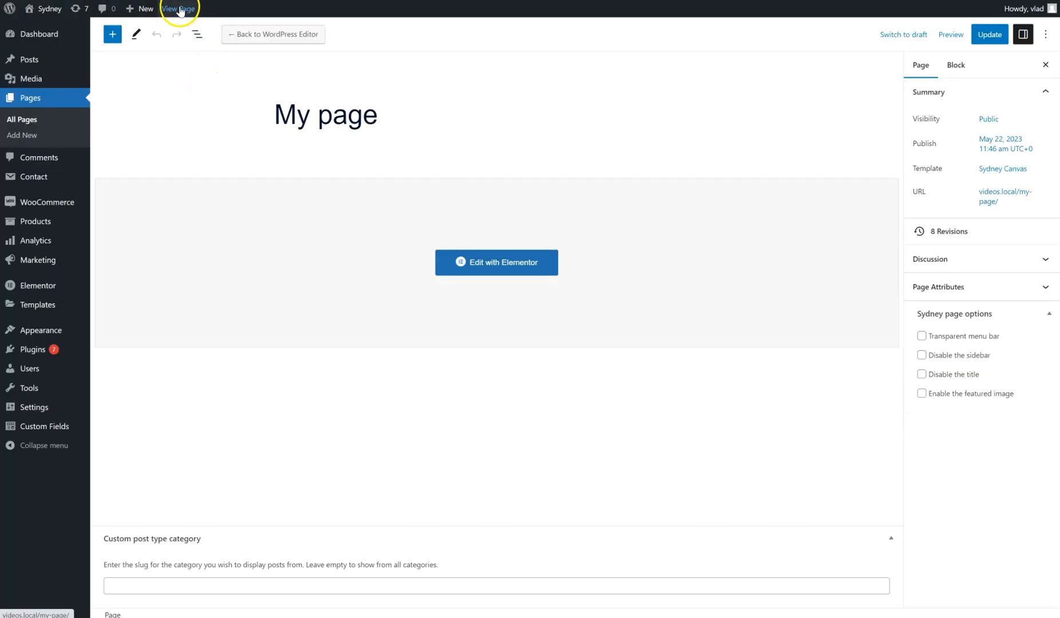
# - View the published My page and click the Click here button twice to test the offcanvas
pyautogui.click(179, 8)
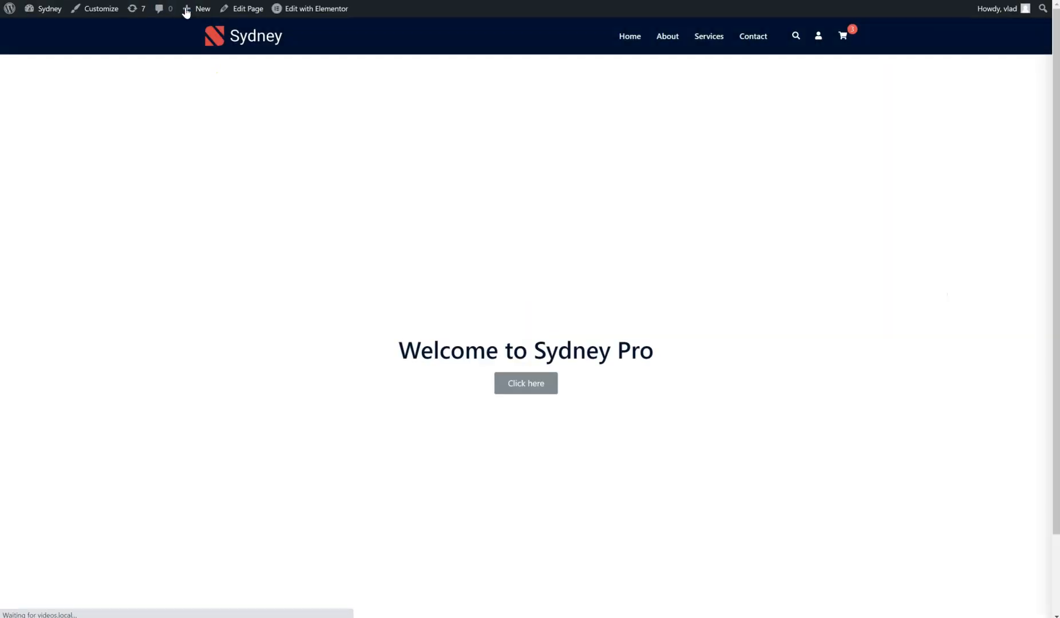
pyautogui.click(526, 384)
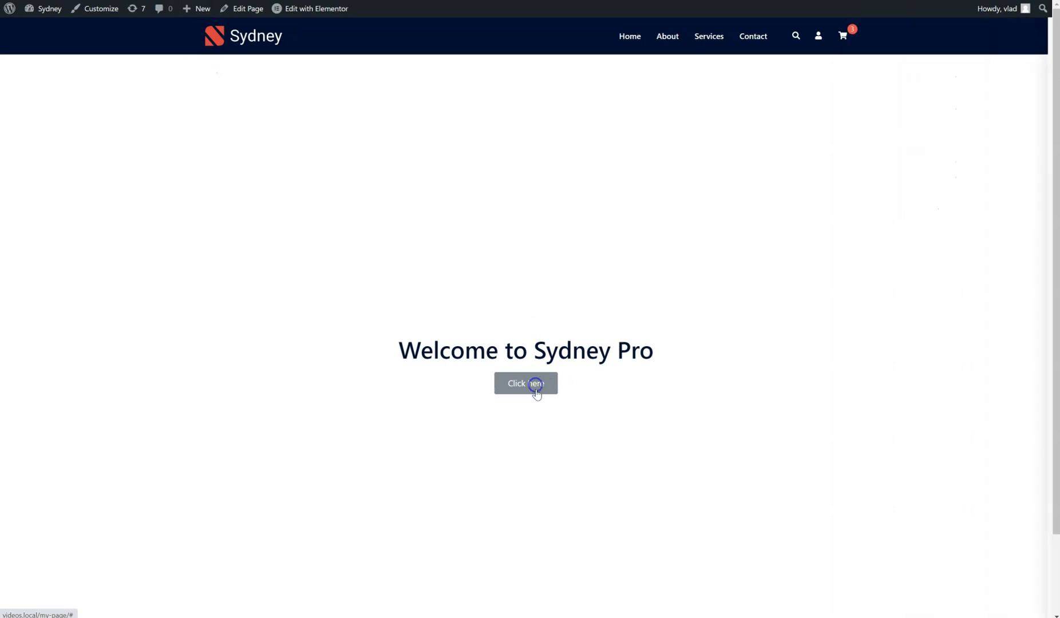
pyautogui.click(525, 384)
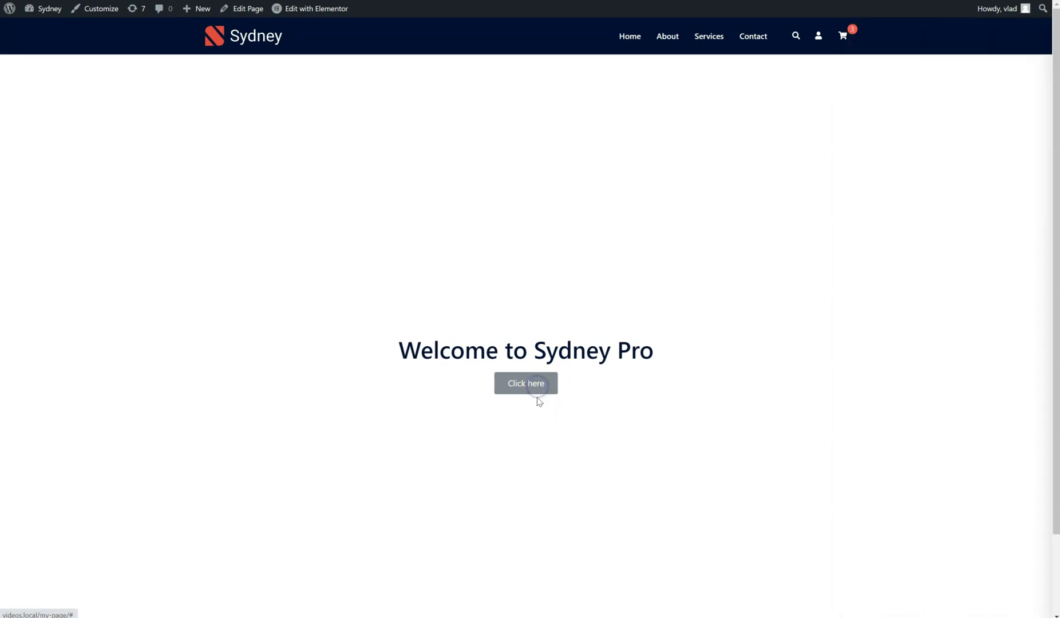